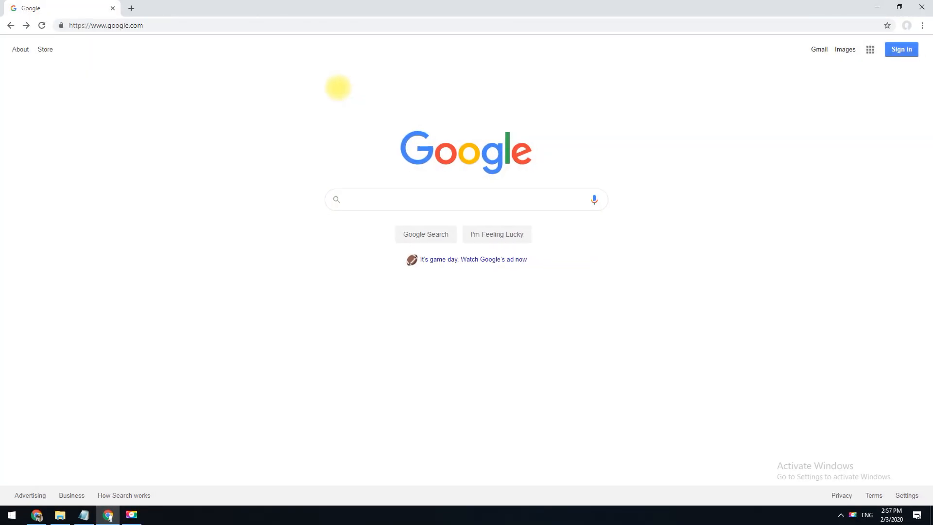
Go to getvideoeditor.com and start the free Windows download of Movavi Video Editor Plus.
left_click(103, 25)
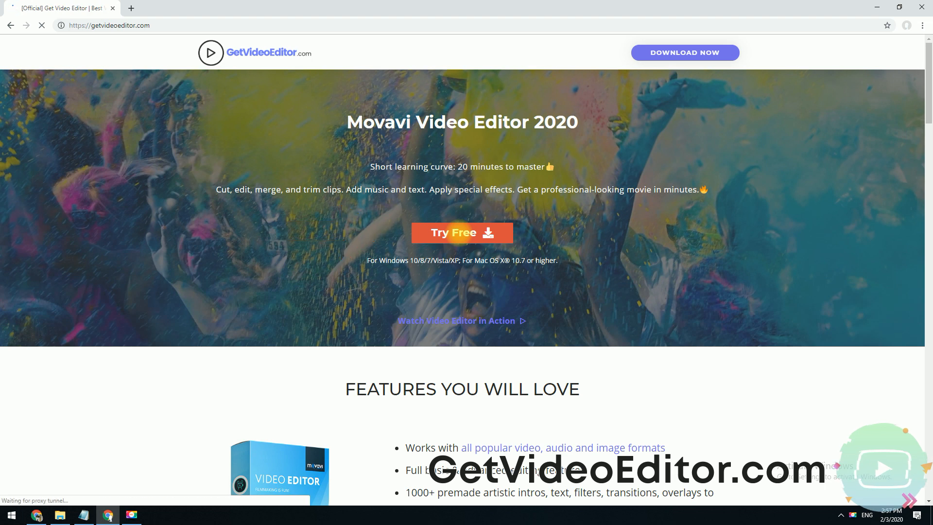
left_click(461, 233)
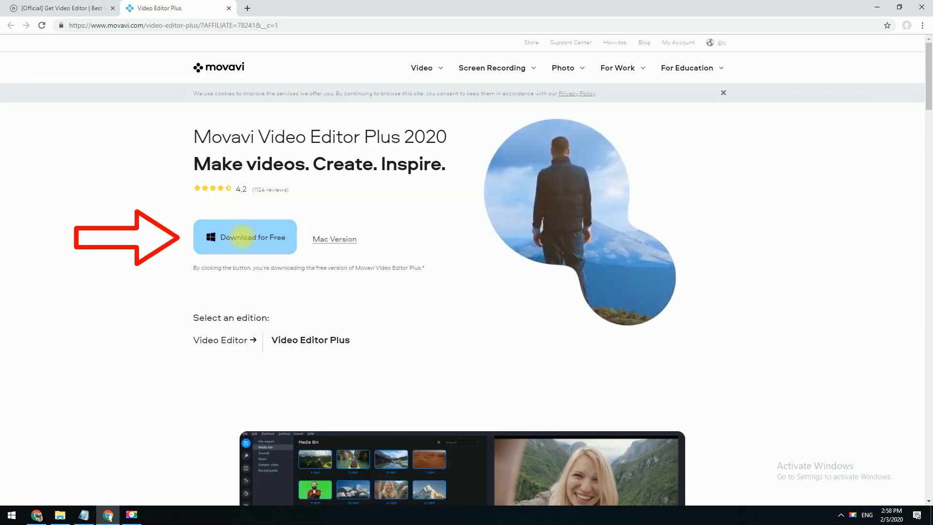
left_click(245, 236)
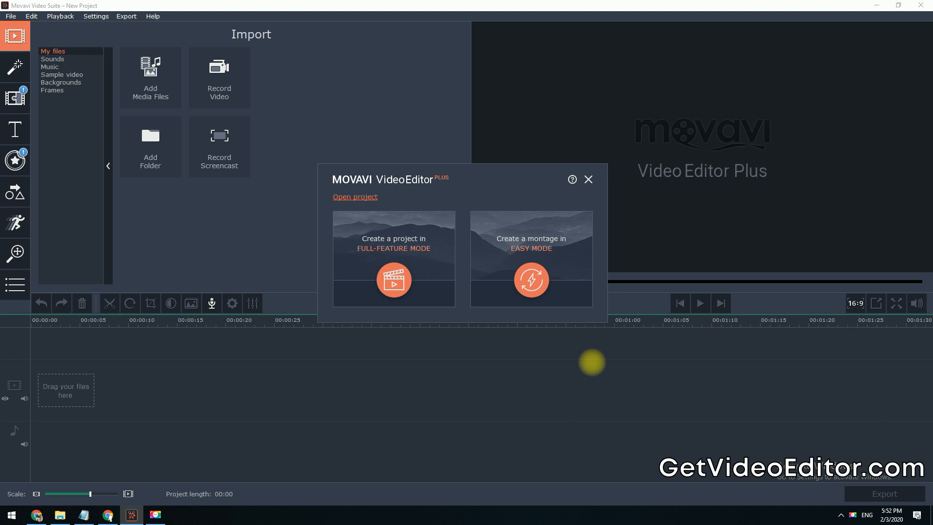
mouse_move(567, 345)
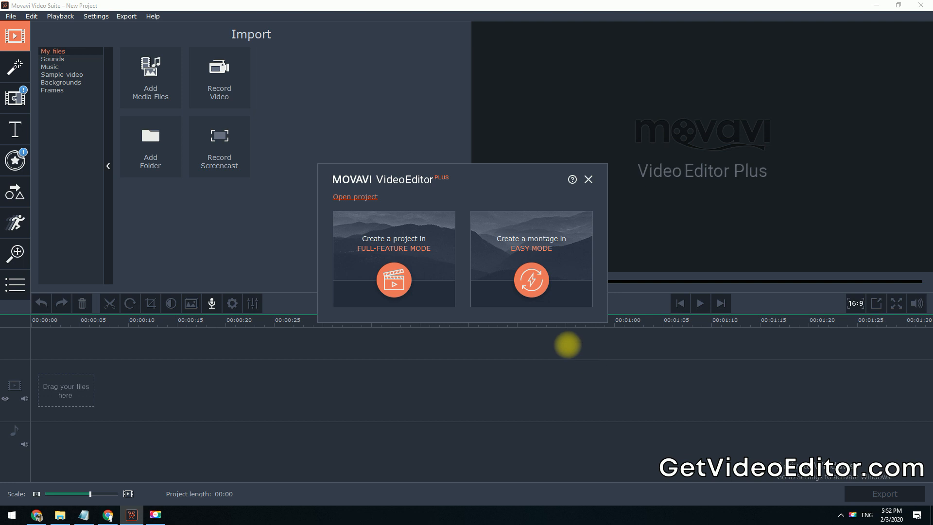
Start an Easy Mode montage, import photos 01–04, and continue to the music step.
left_click(587, 180)
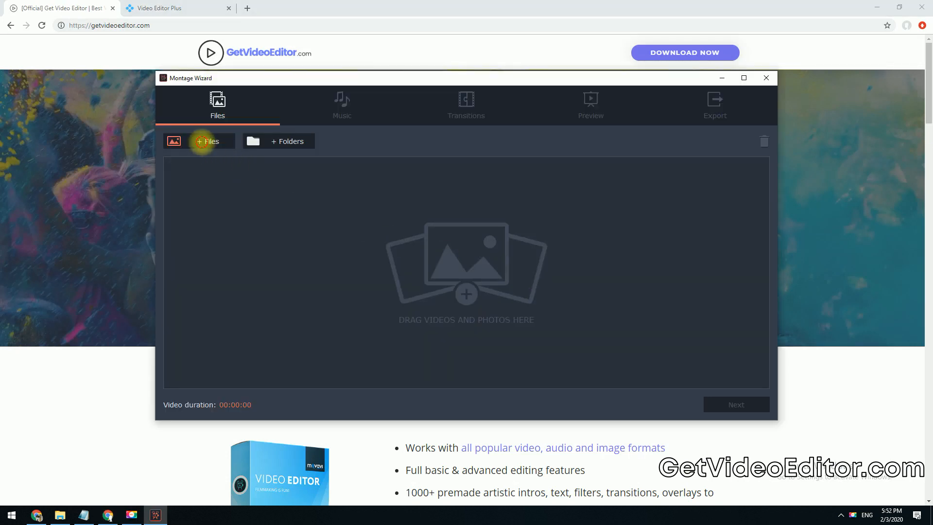
left_click(206, 141)
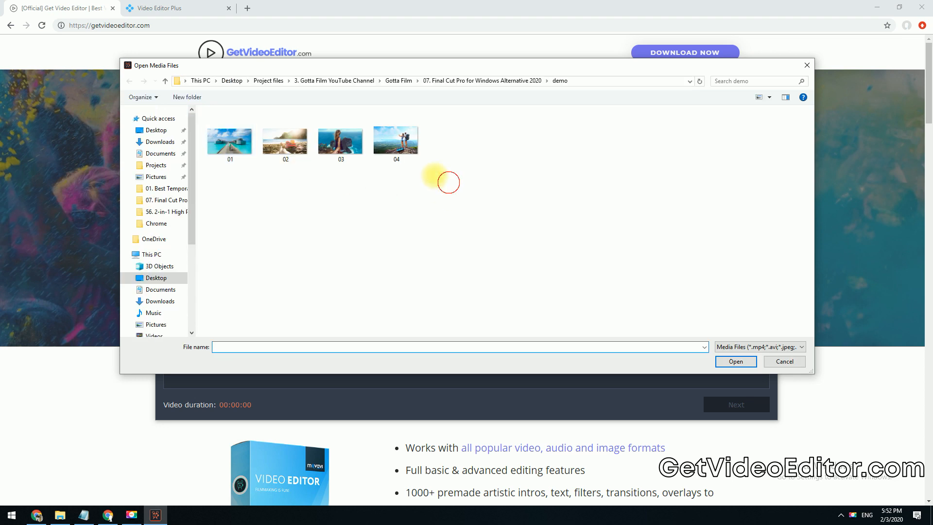
left_click(783, 361)
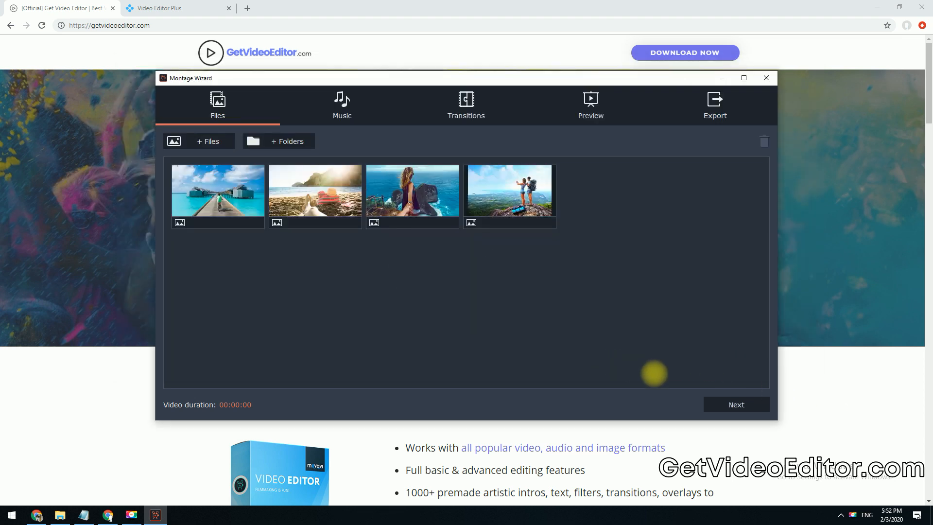
left_click(341, 105)
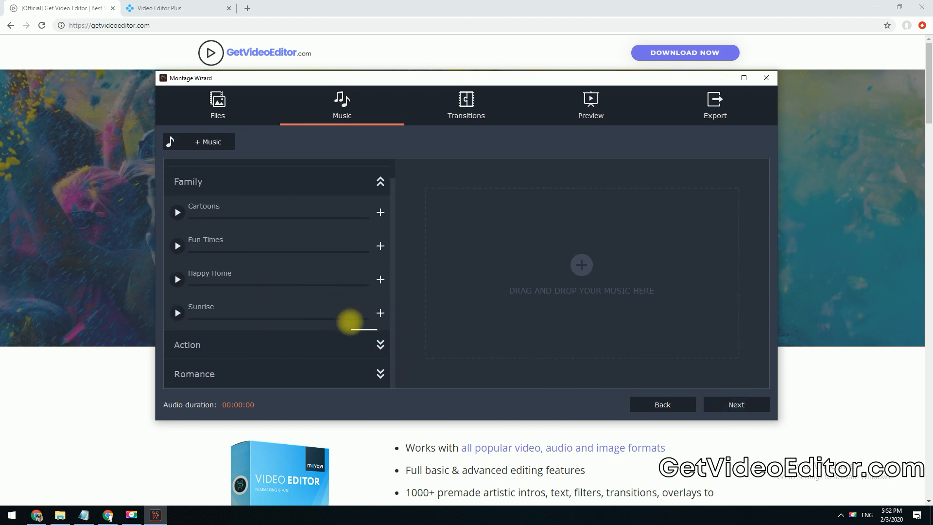
Add the Sunrise track as background music and move past the transitions step.
left_click(380, 312)
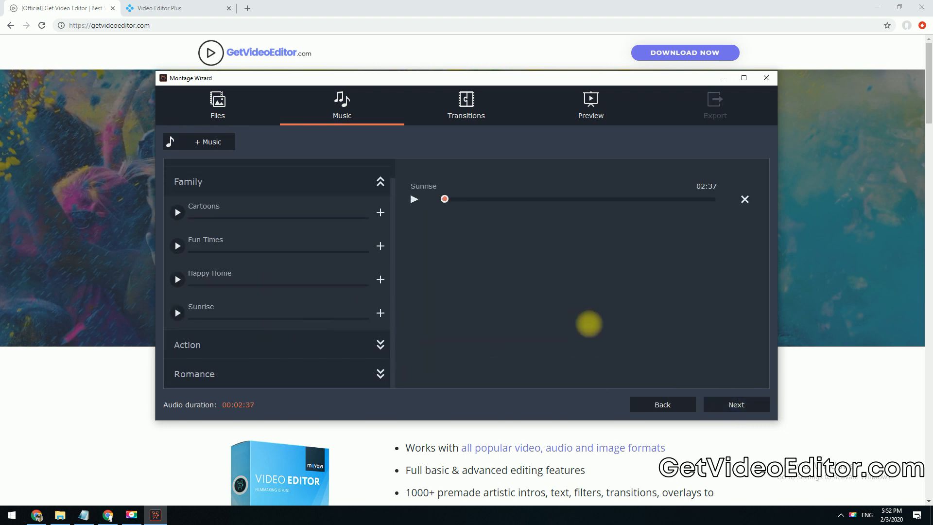
left_click(466, 105)
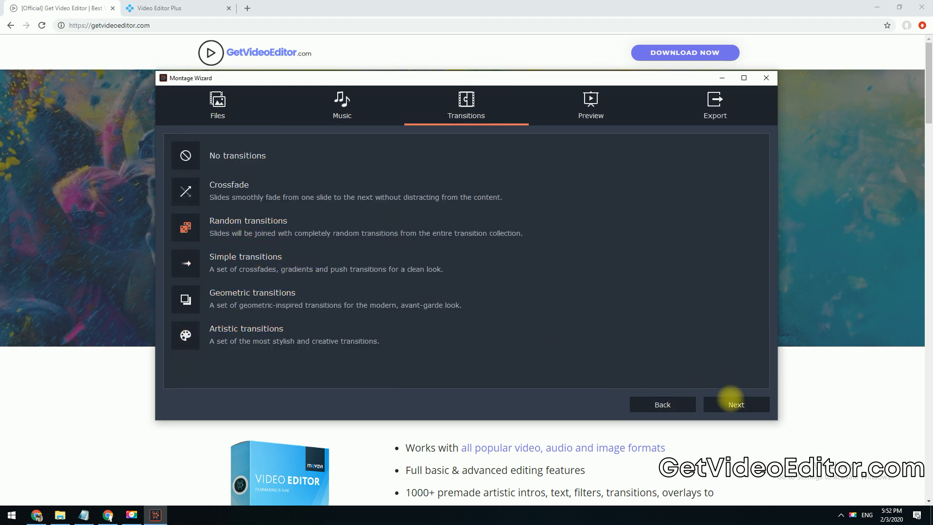
left_click(735, 404)
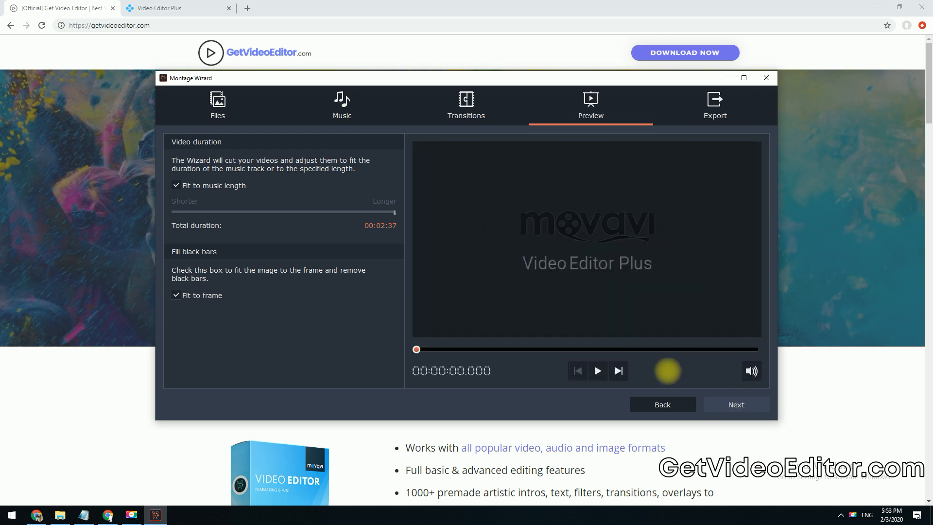
Turn off Fit to music length and Fit to frame, then play the montage preview.
left_click(176, 185)
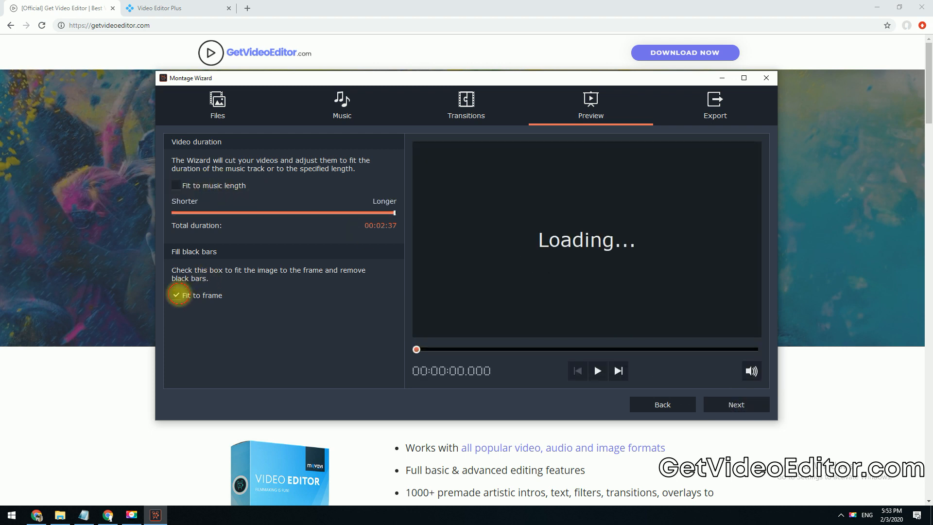
left_click(176, 295)
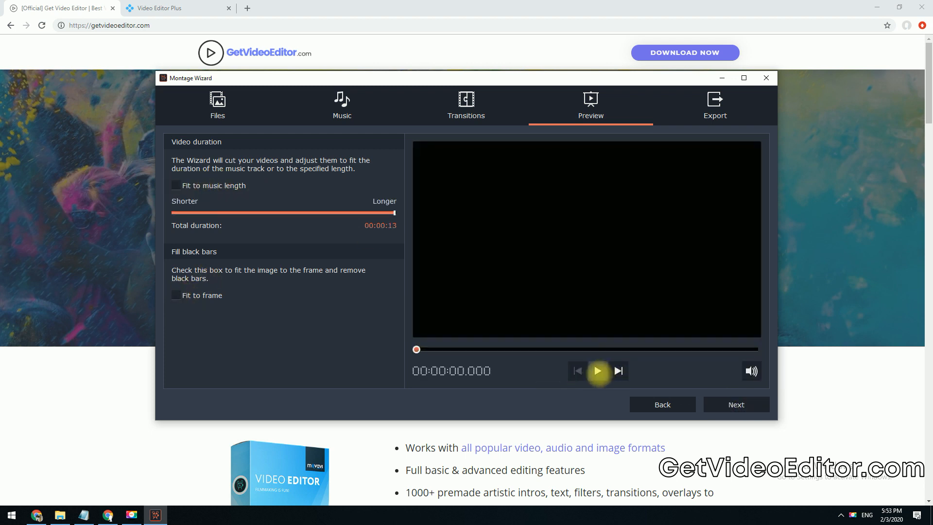
left_click(597, 371)
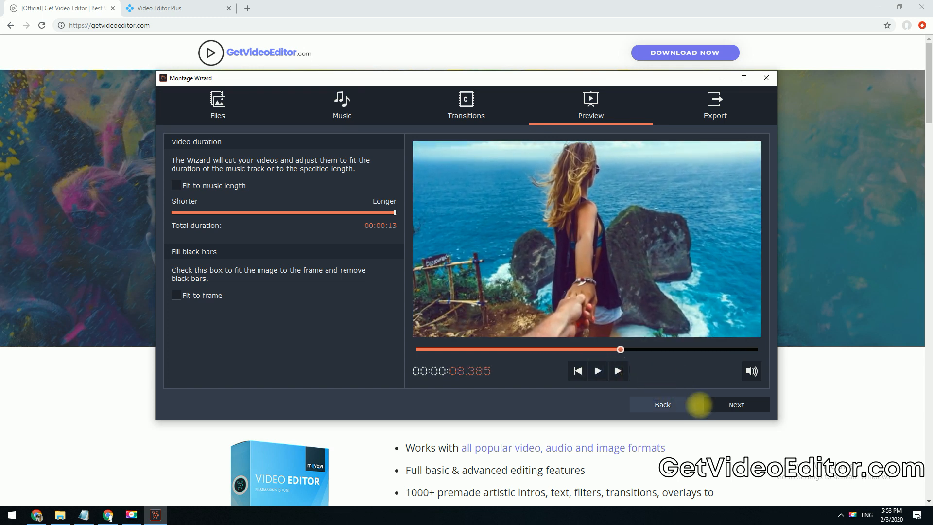
left_click(735, 405)
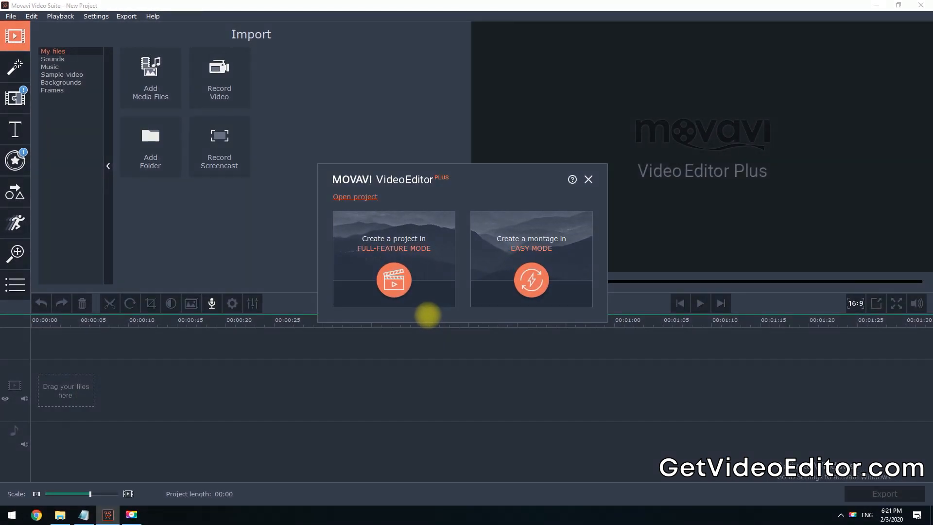
Choose Create a project in Full-Feature Mode from the welcome dialog.
left_click(588, 179)
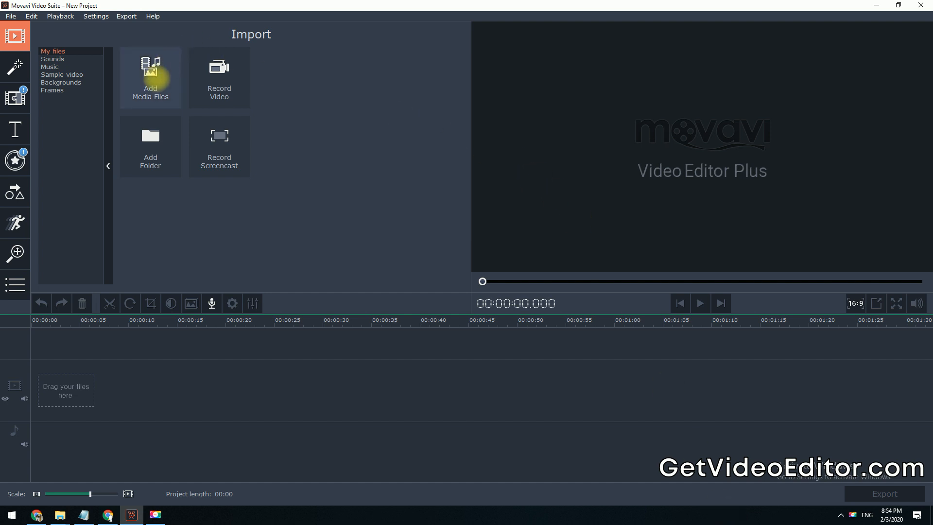
Import video footage.mp4 onto the timeline and play it back in the player.
left_click(150, 78)
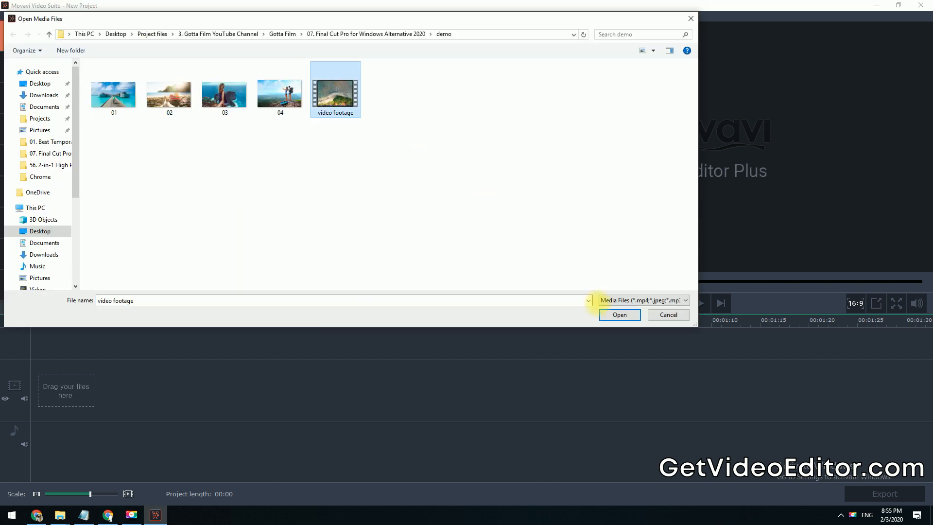
left_click(619, 314)
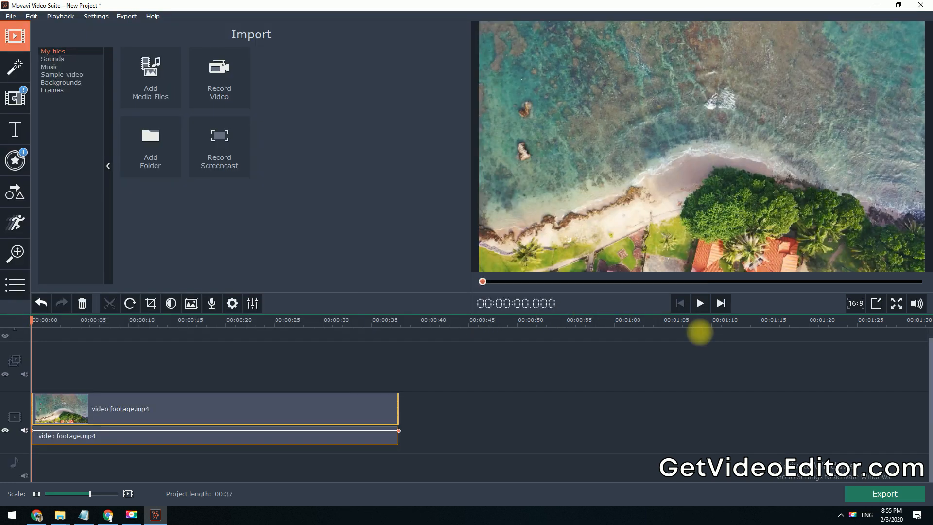
left_click(699, 303)
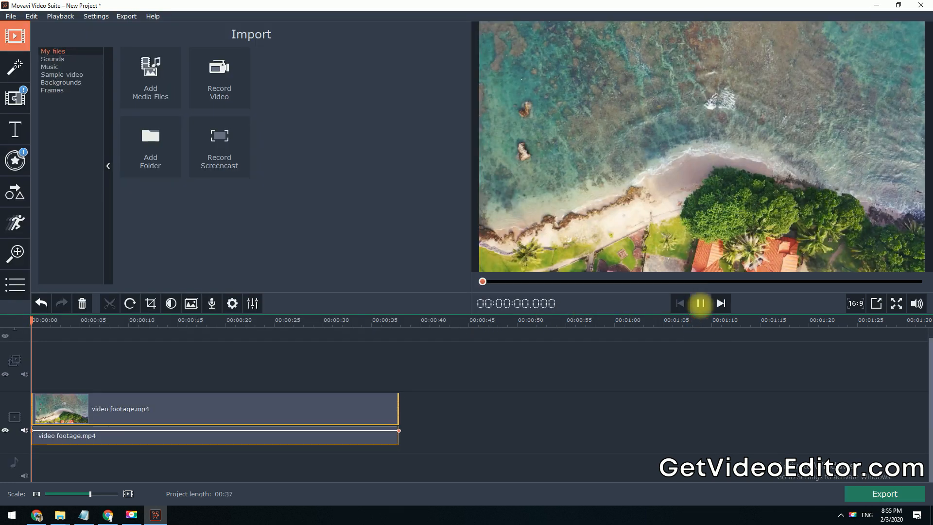
left_click(700, 303)
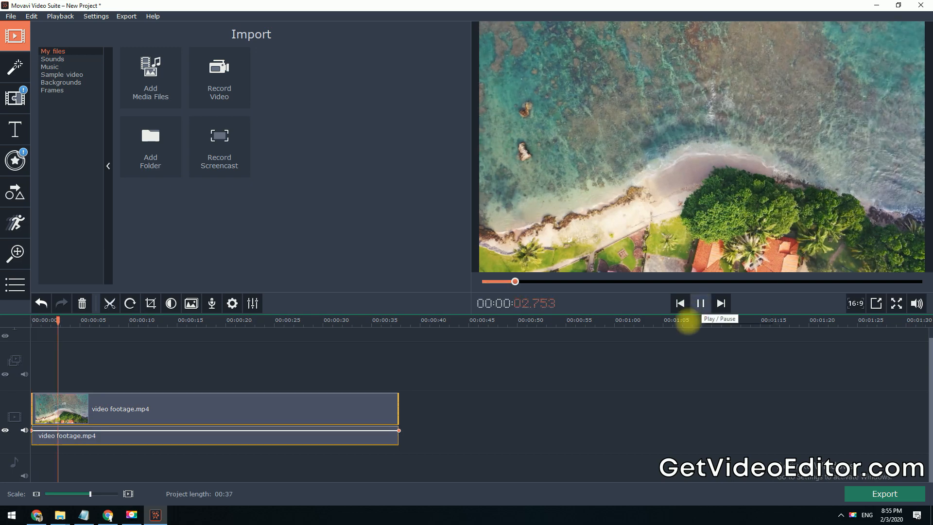
left_click(700, 303)
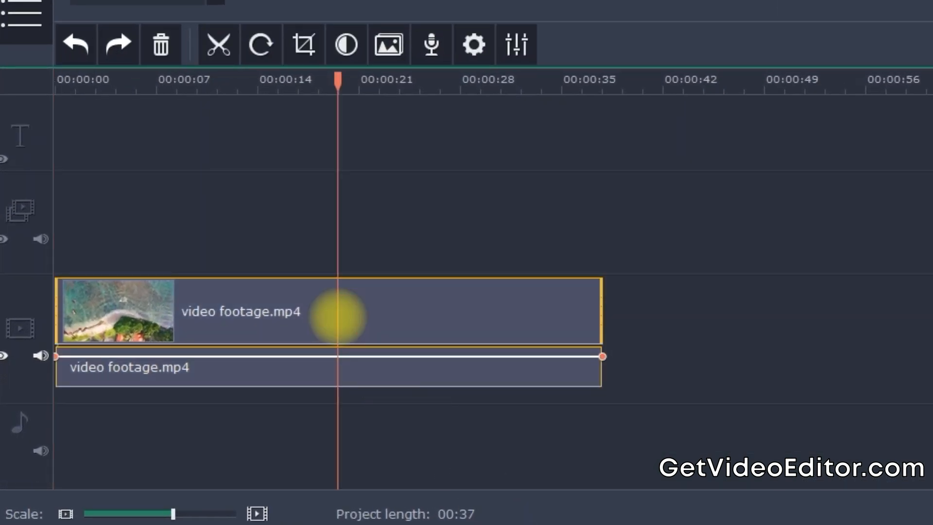
Split the footage at about 10 s and 26 s, then delete the middle piece.
left_click_drag(337, 79, 280, 80)
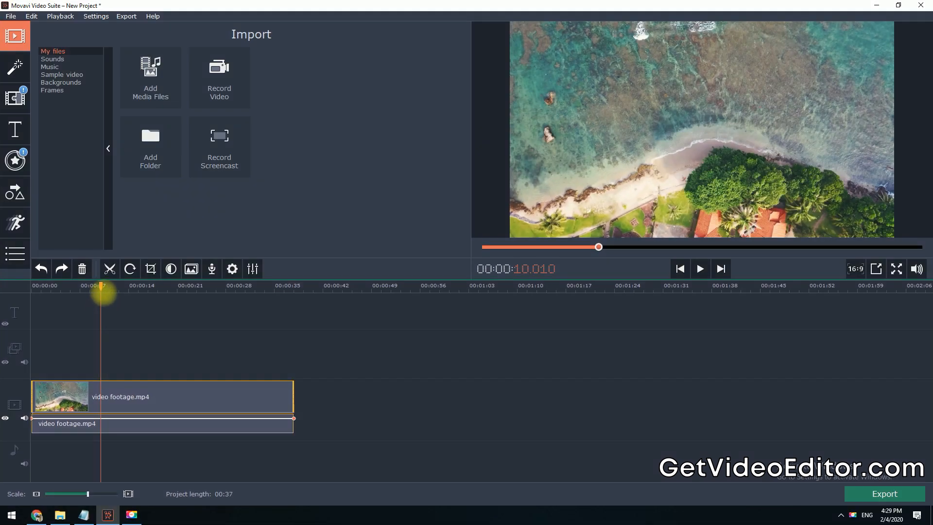
mouse_move(109, 268)
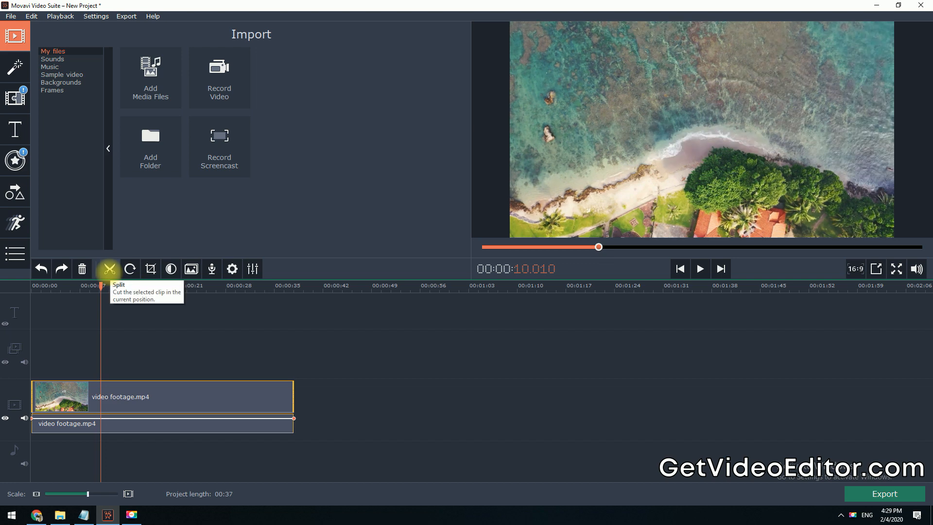
left_click(108, 268)
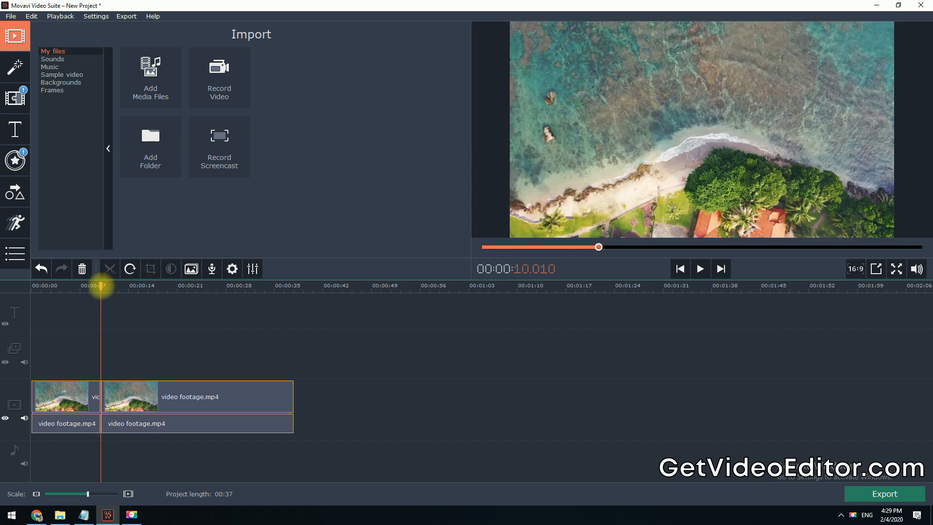
left_click(215, 286)
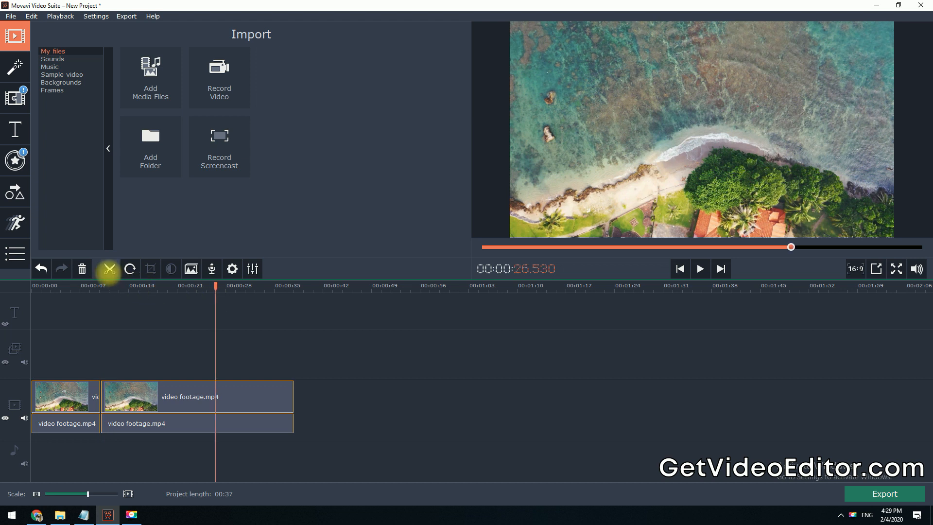
left_click(108, 268)
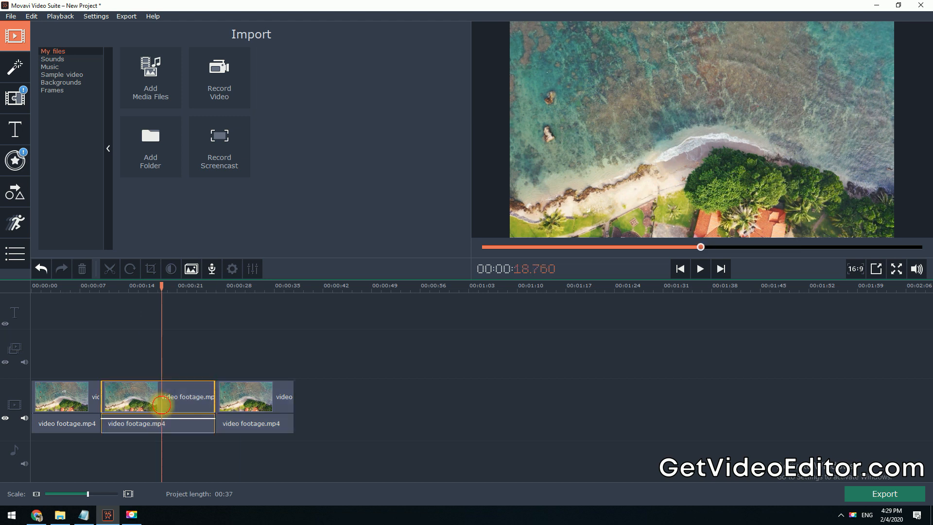
mouse_move(81, 268)
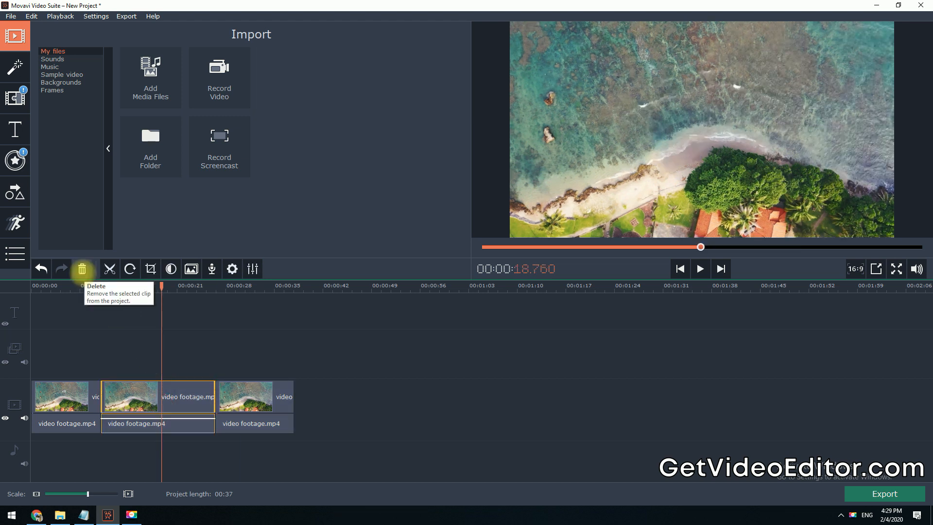
left_click(81, 269)
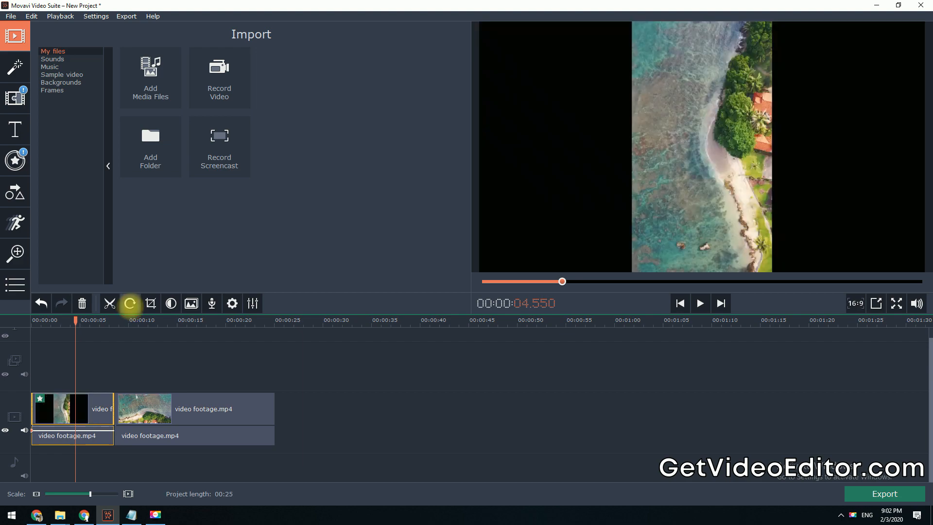
left_click(130, 305)
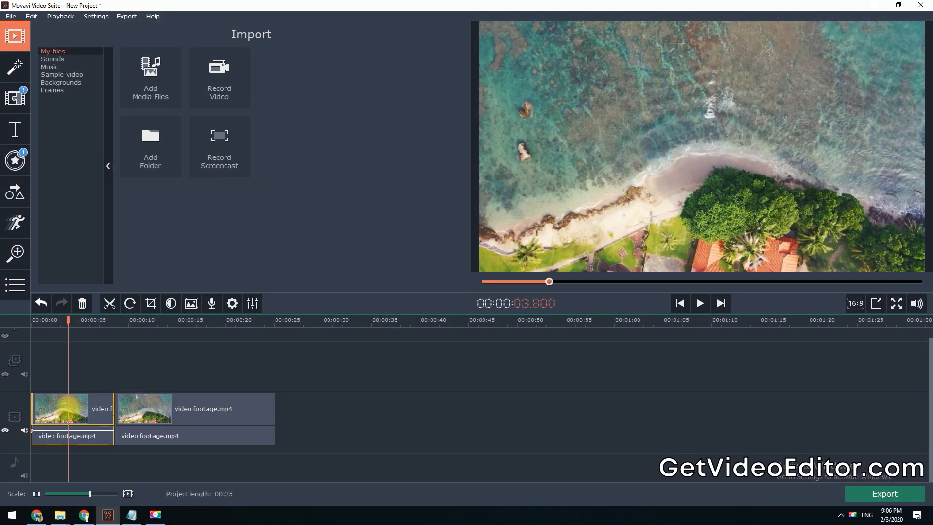
left_click(151, 303)
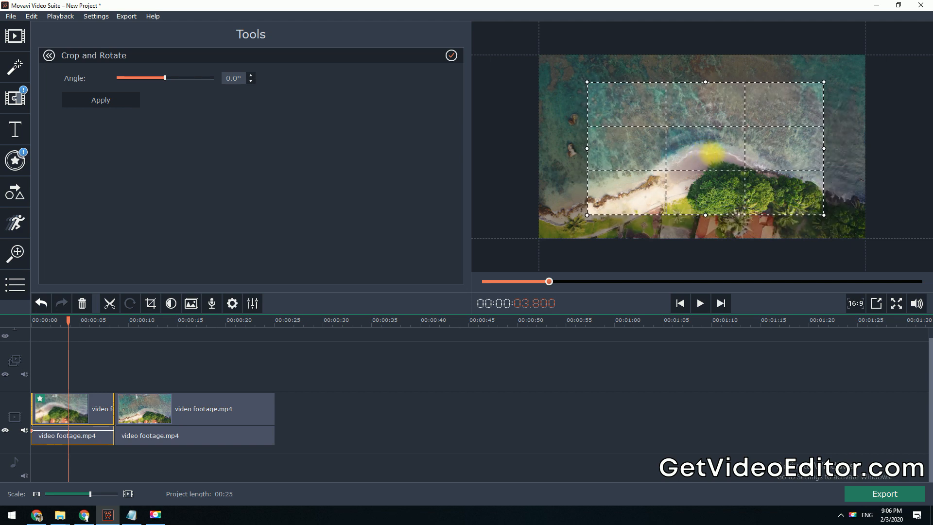
left_click(15, 37)
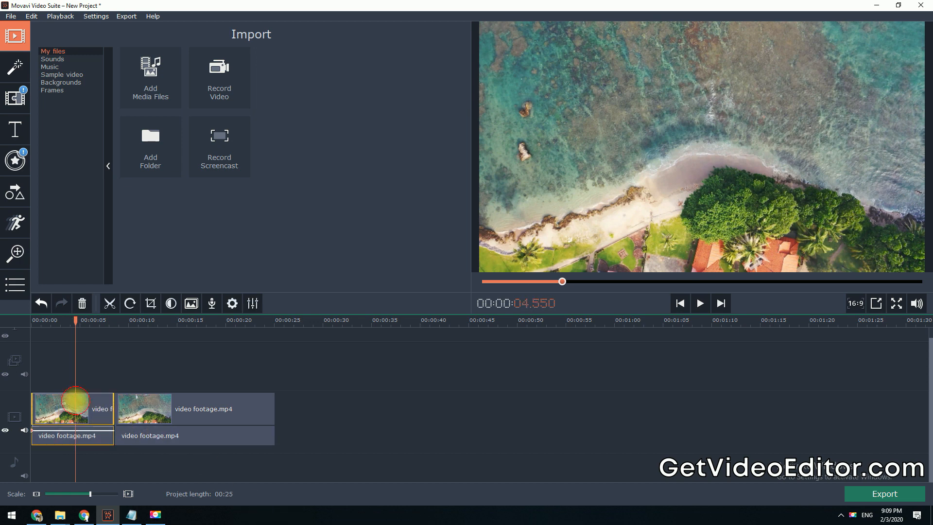
Raise the first clip's saturation to about 1.03 with manual Color Adjustments.
left_click(170, 303)
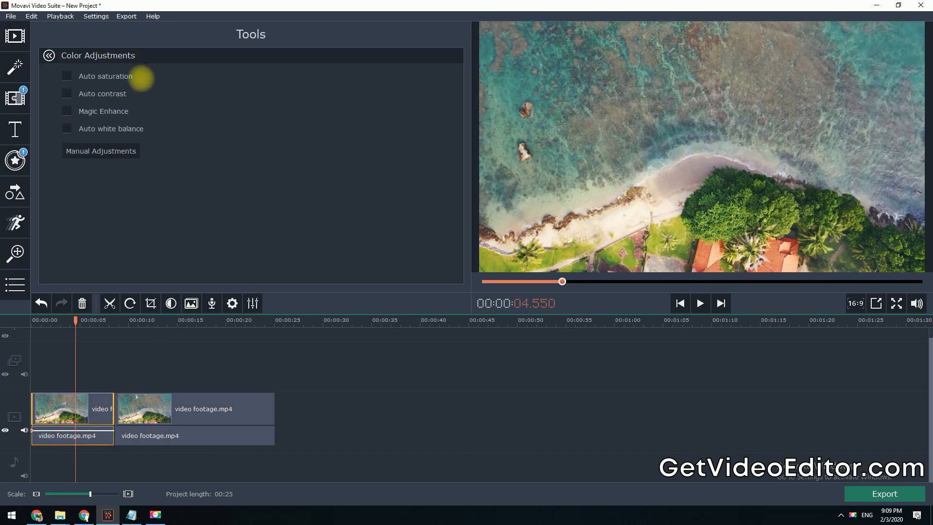
mouse_move(143, 112)
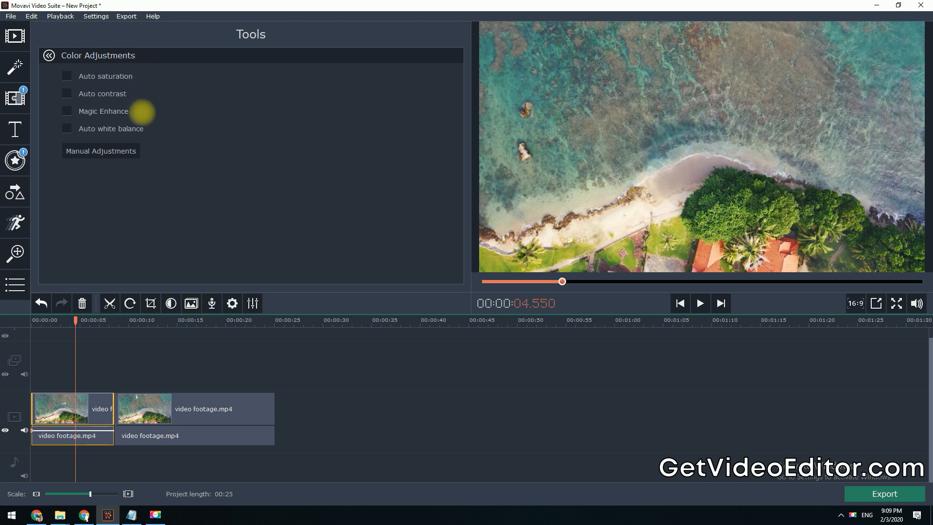
mouse_move(101, 150)
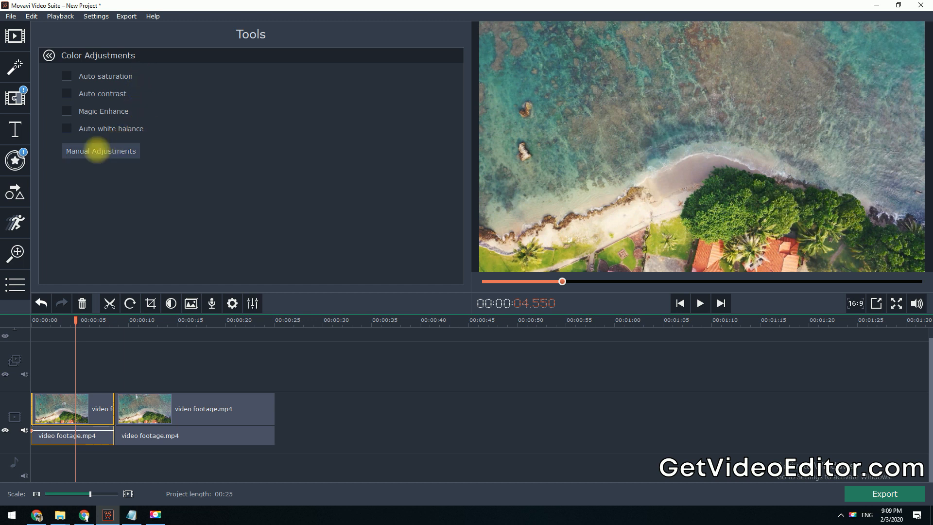
left_click(100, 150)
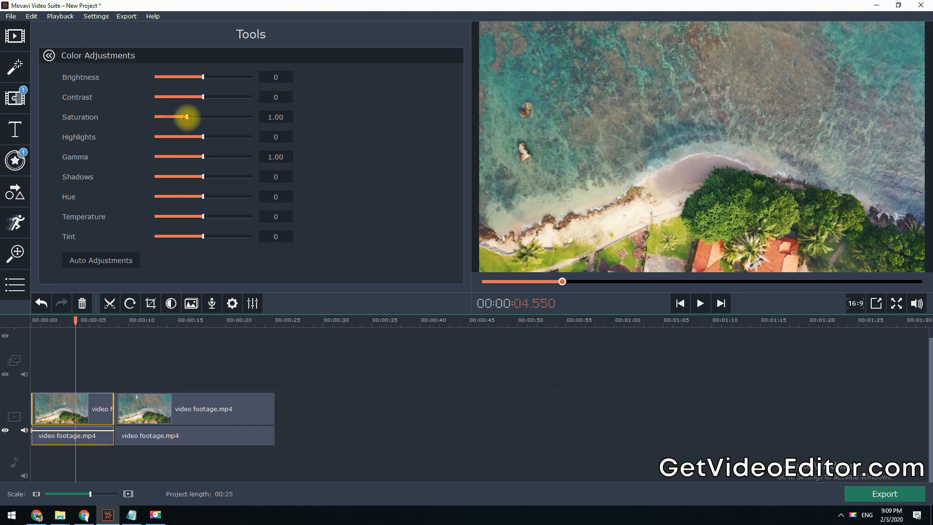
left_click_drag(186, 117, 203, 116)
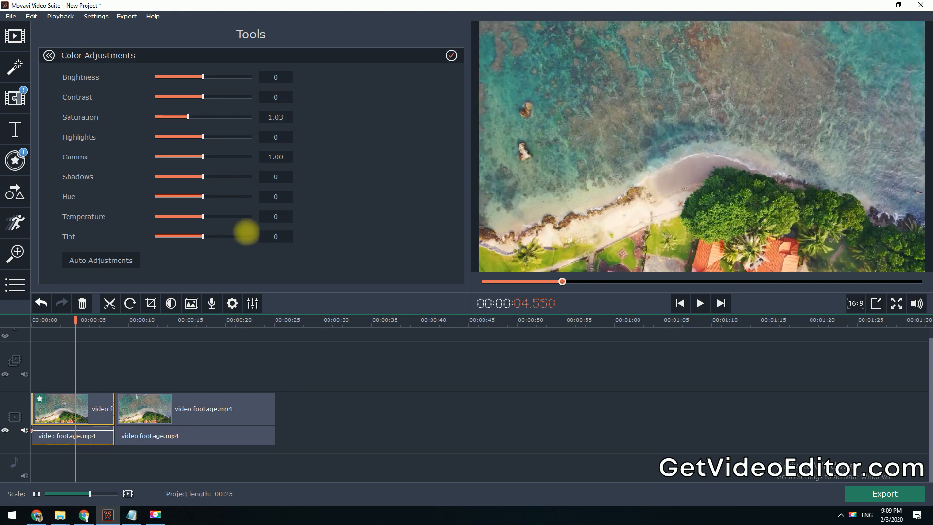
mouse_move(129, 283)
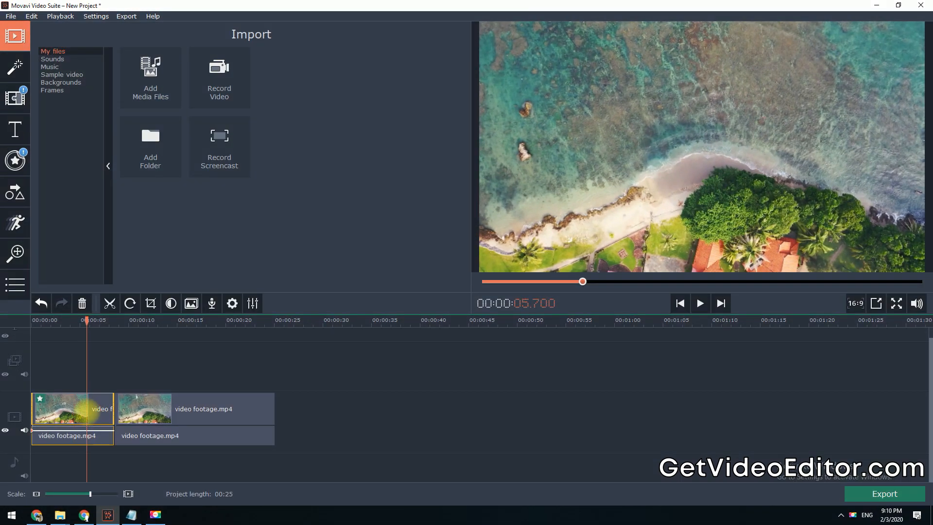
mouse_move(231, 303)
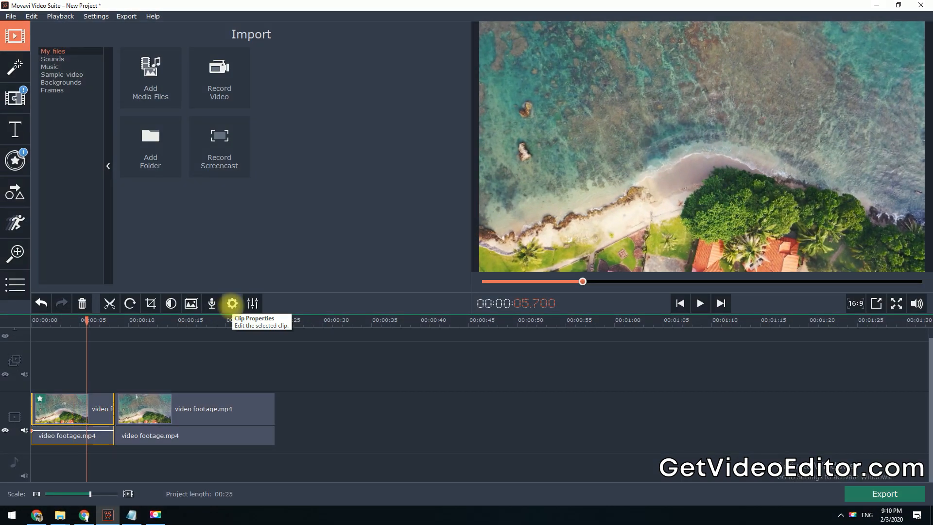
Set the first clip's playback speed to about 272% in Clip Properties.
left_click(231, 303)
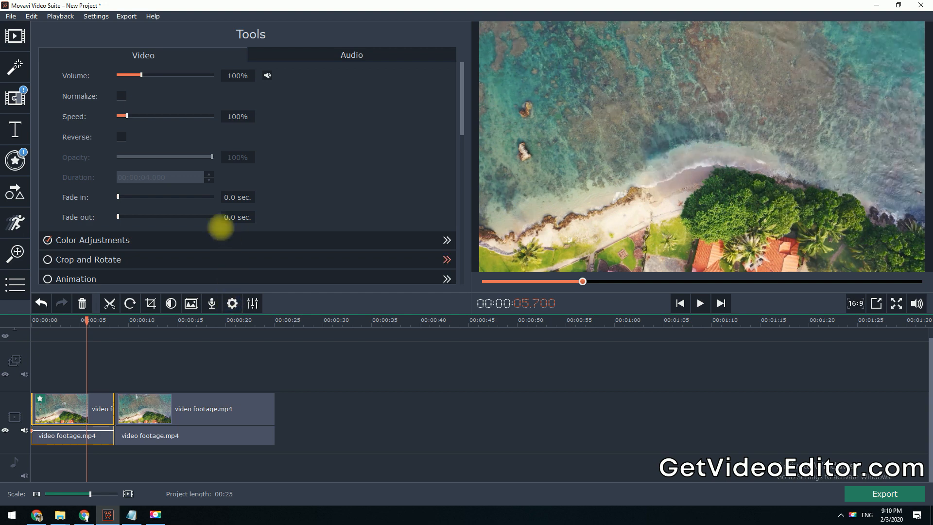
left_click_drag(123, 116, 141, 116)
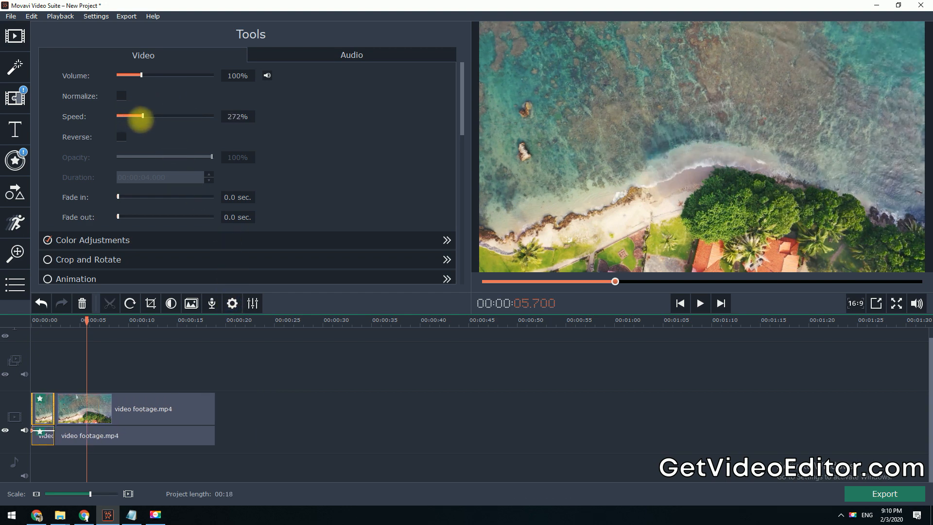
left_click(121, 137)
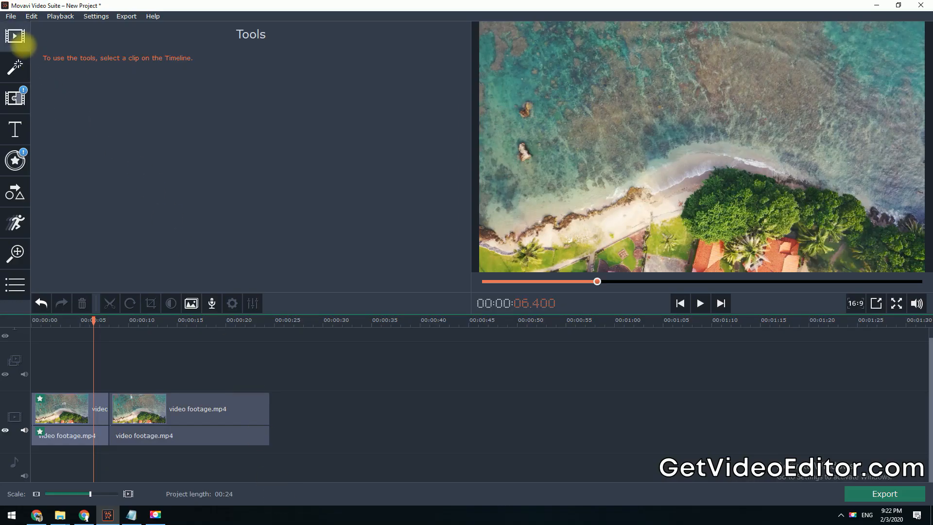
mouse_move(16, 66)
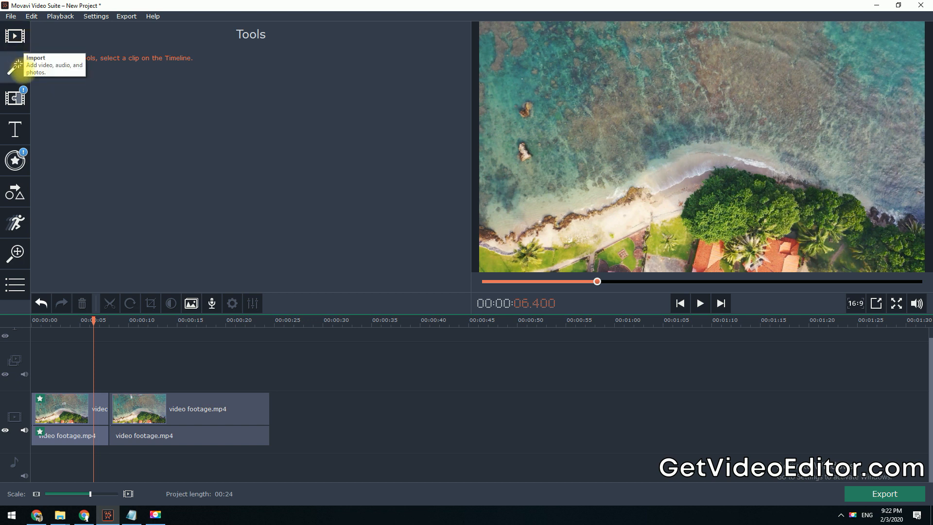
mouse_move(14, 128)
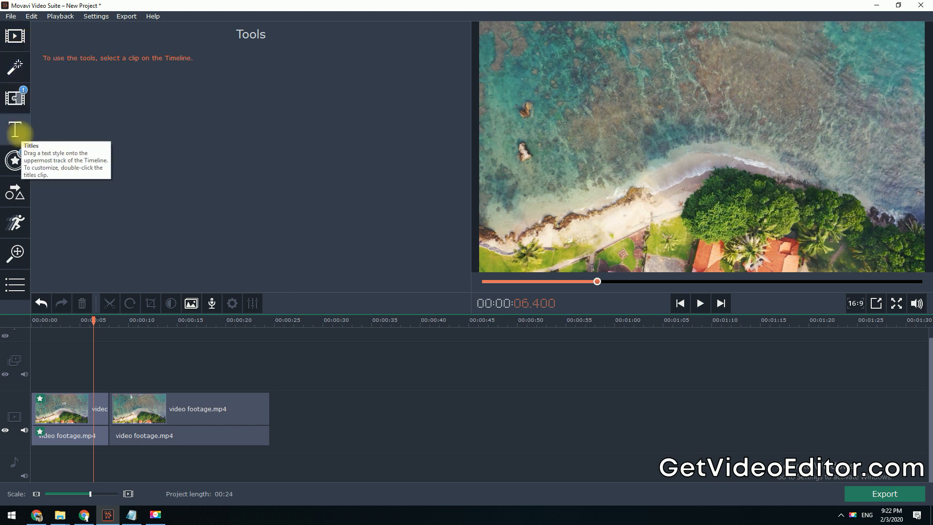
mouse_move(14, 191)
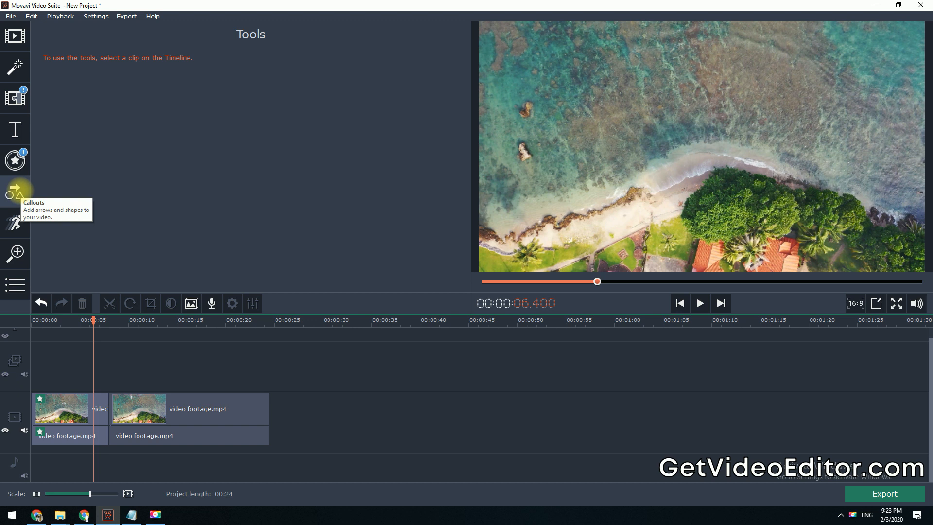
mouse_move(15, 223)
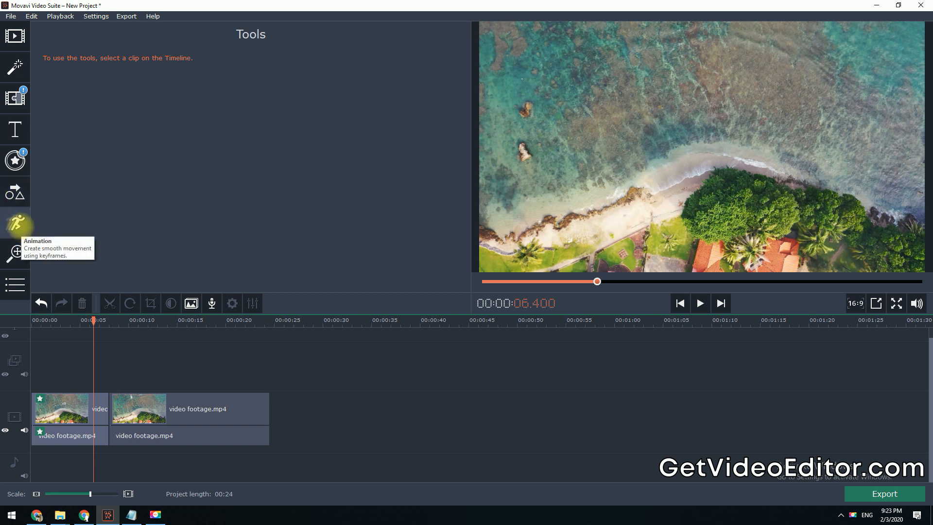
mouse_move(15, 254)
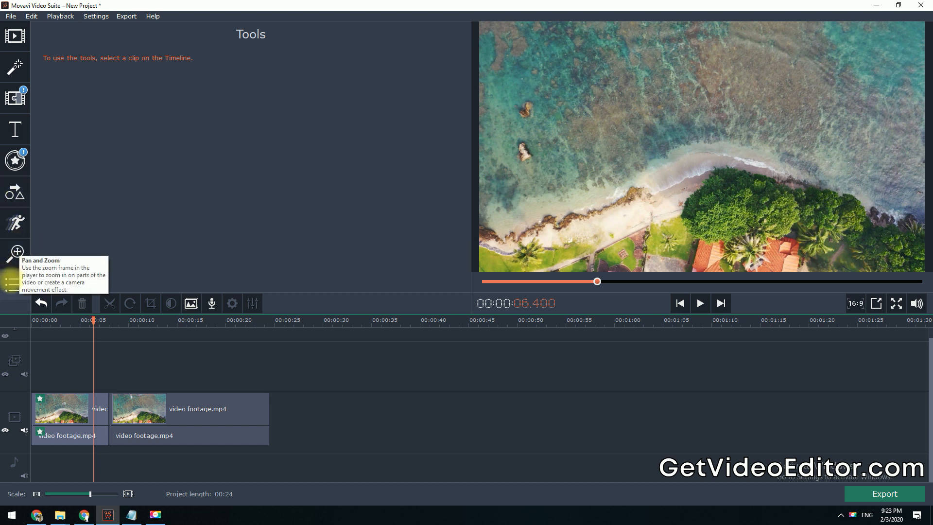
left_click(14, 284)
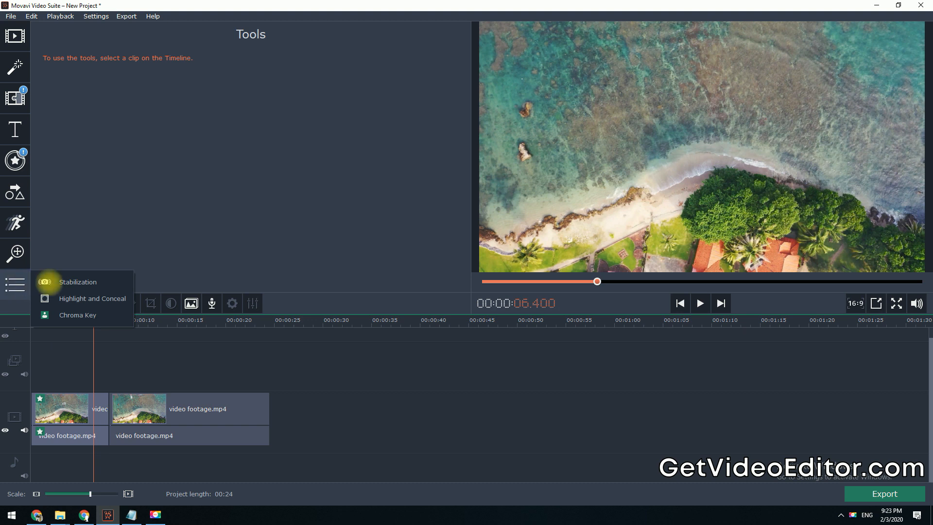
mouse_move(141, 248)
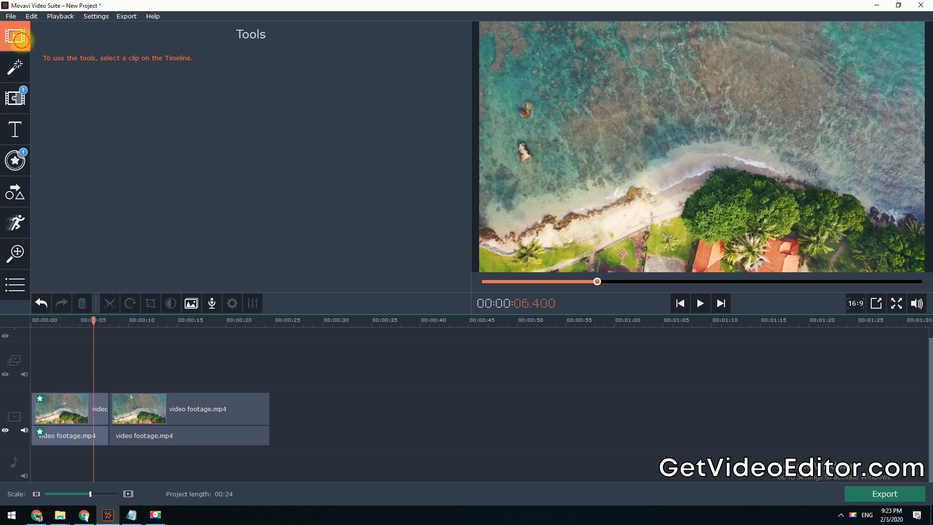
Browse the built-in media collections and add the Applause sound effect to the timeline.
left_click(15, 36)
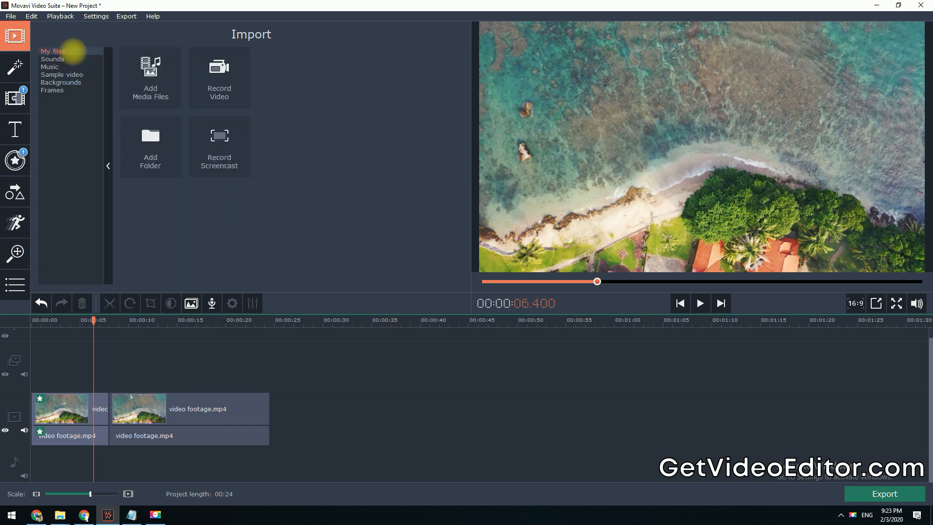
left_click(53, 59)
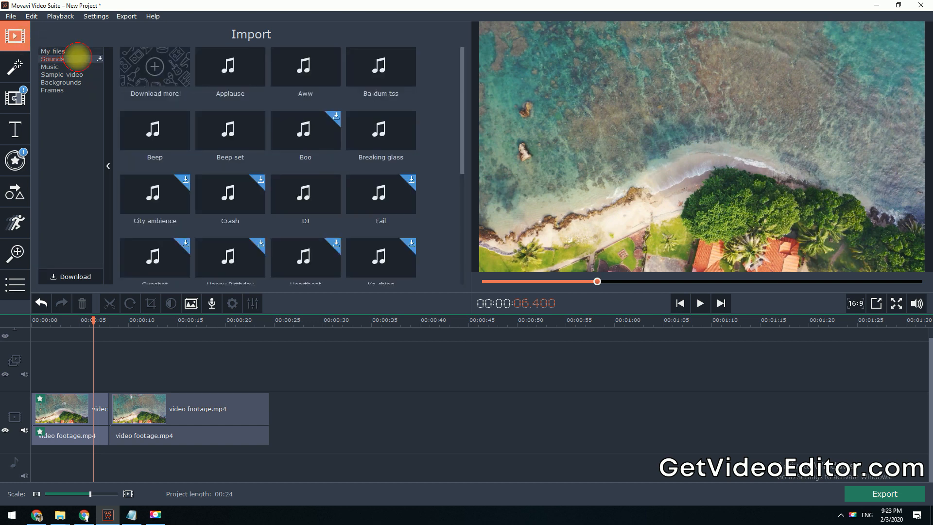
mouse_move(462, 135)
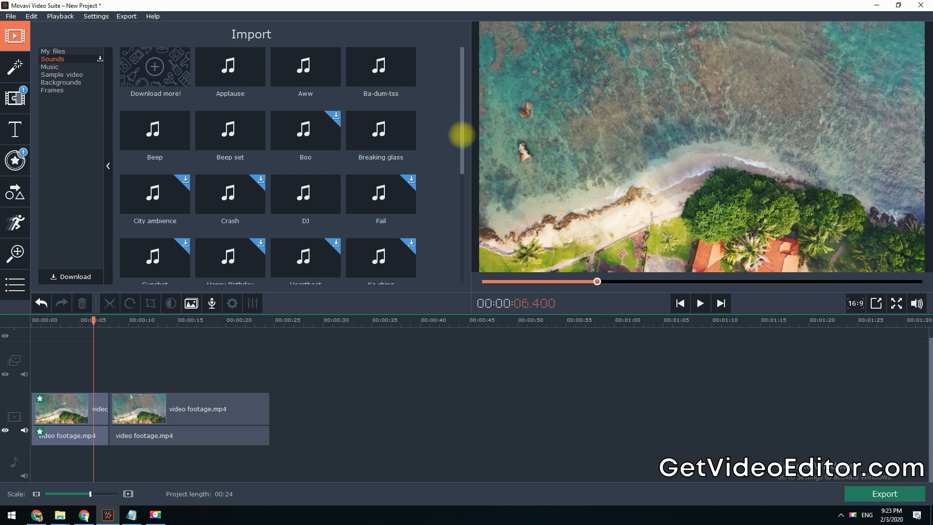
scroll("down", 3)
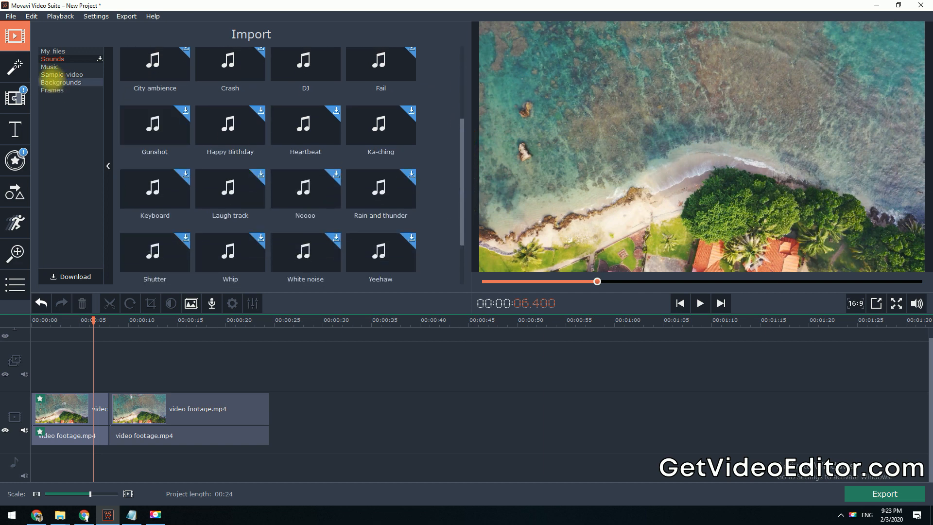
left_click(50, 66)
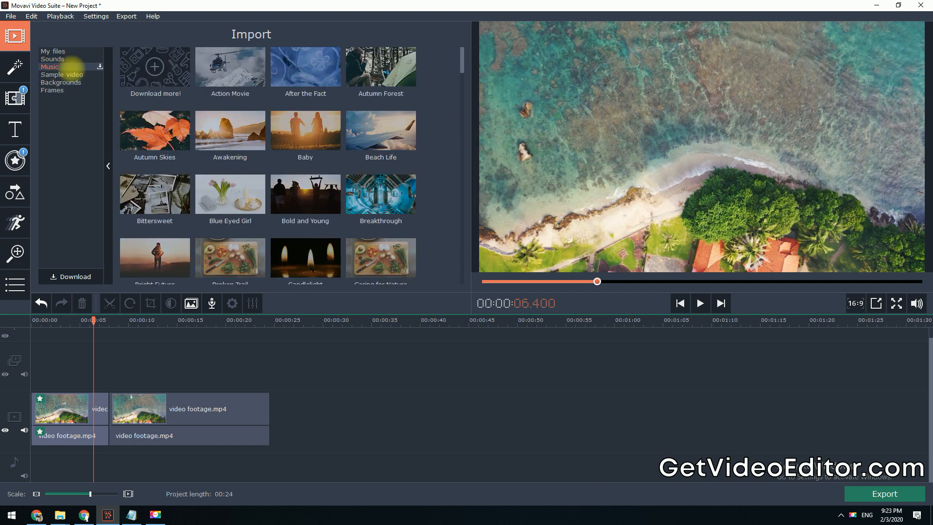
left_click(62, 74)
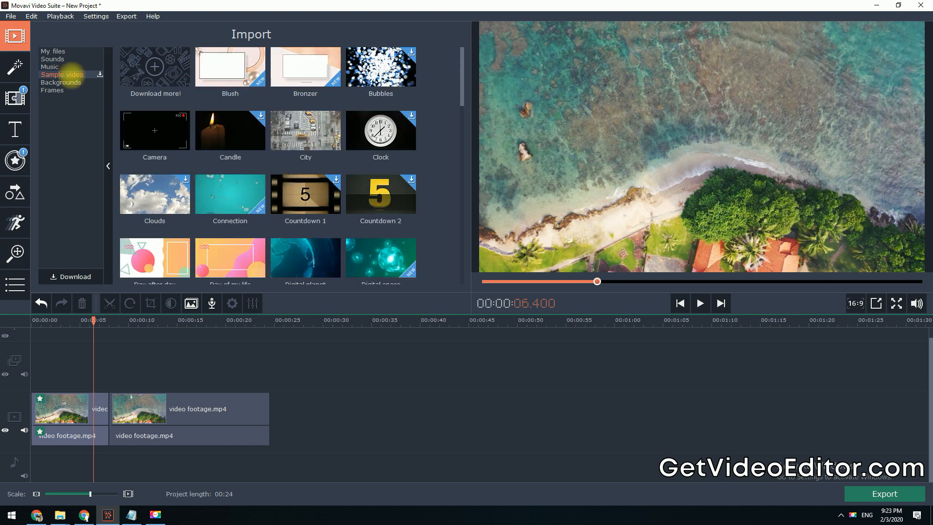
left_click(62, 82)
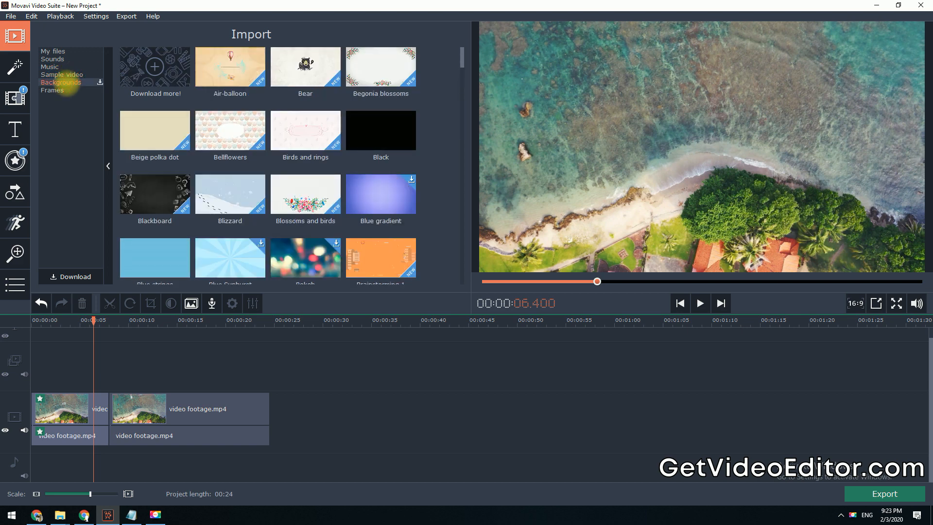
left_click(53, 59)
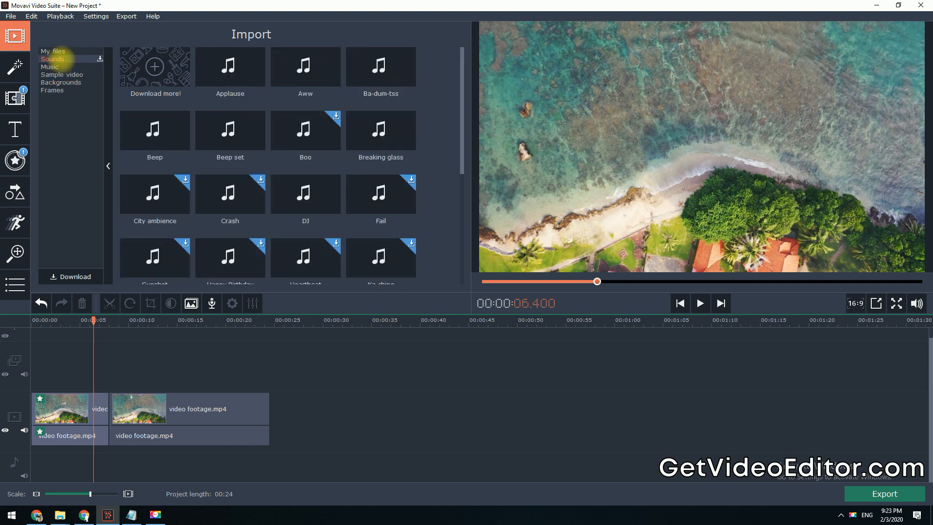
left_click(230, 66)
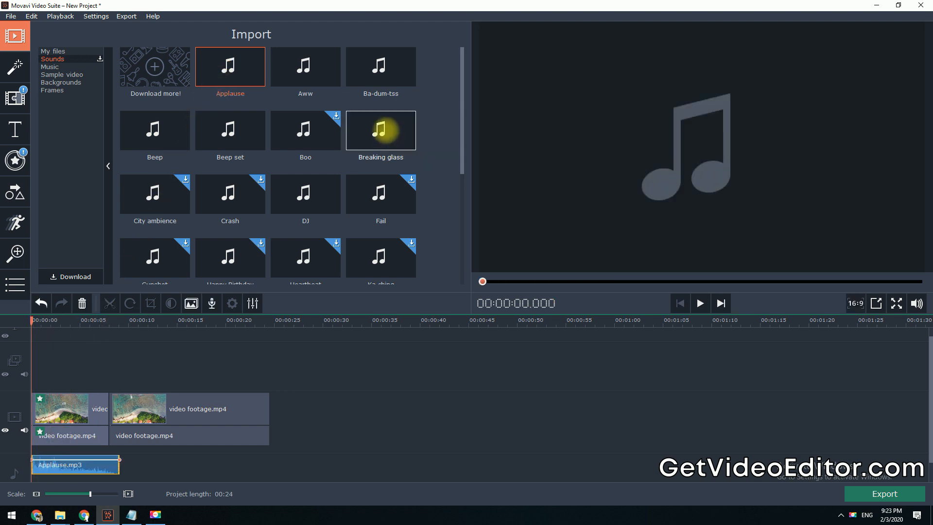
Preview Breaking glass, then set the Applause clip to 282% volume and 446% speed.
left_click(380, 130)
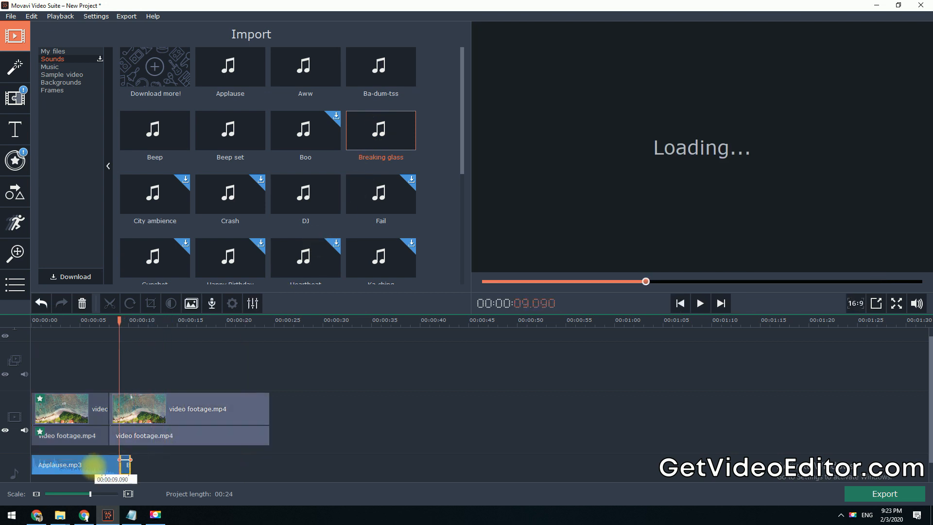
right_click(71, 466)
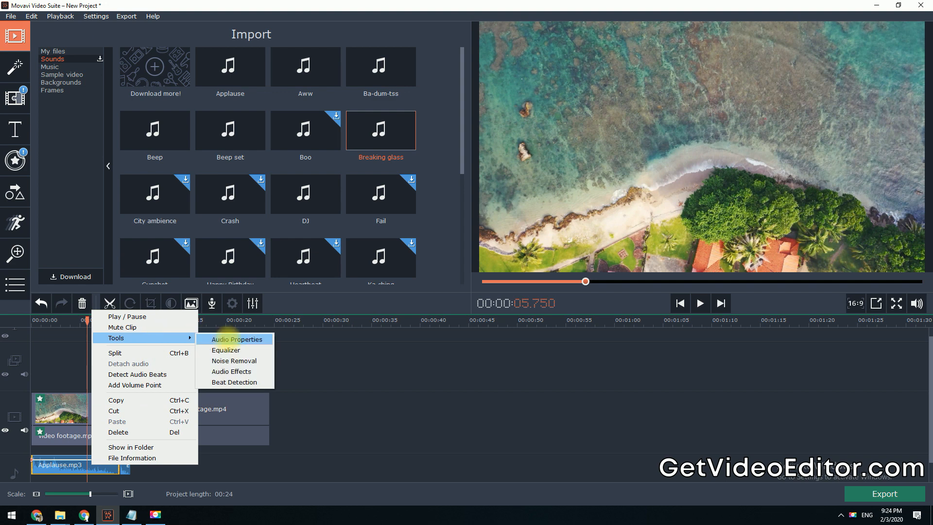
left_click(237, 339)
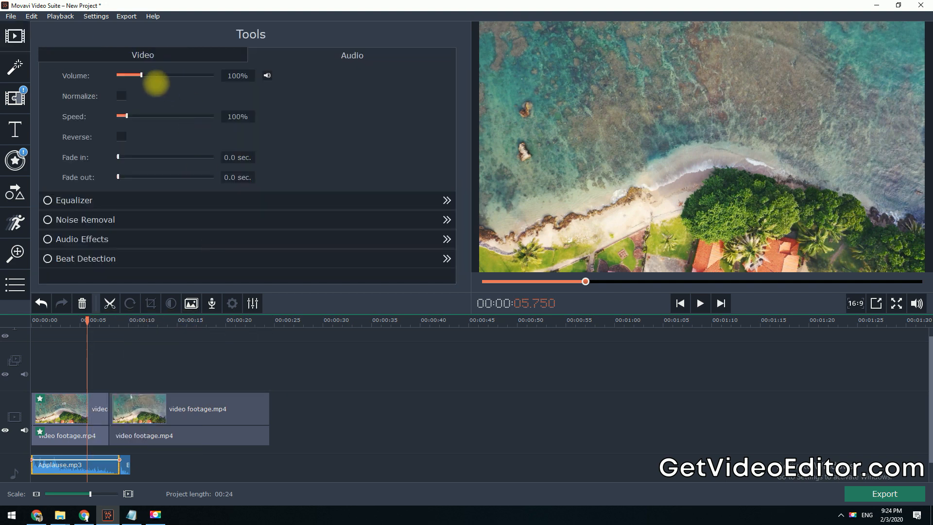
left_click_drag(141, 75, 183, 75)
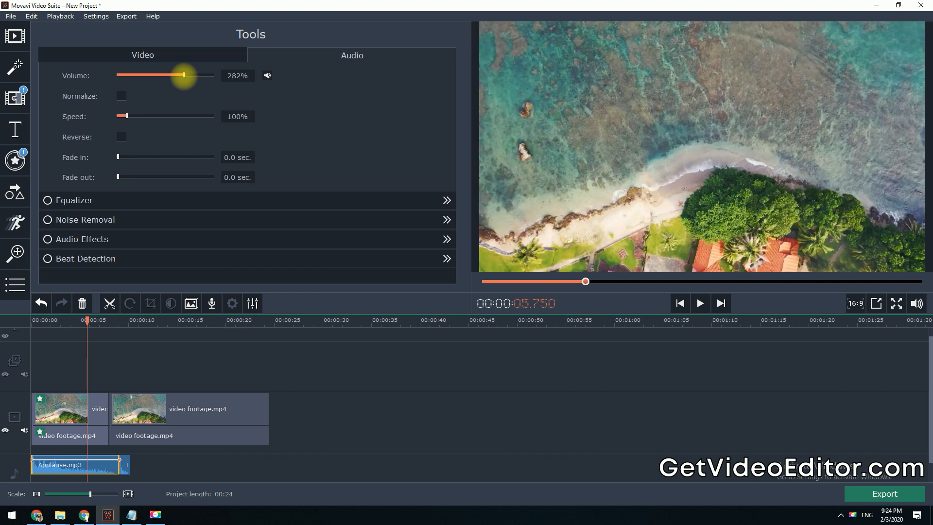
left_click_drag(125, 116, 158, 116)
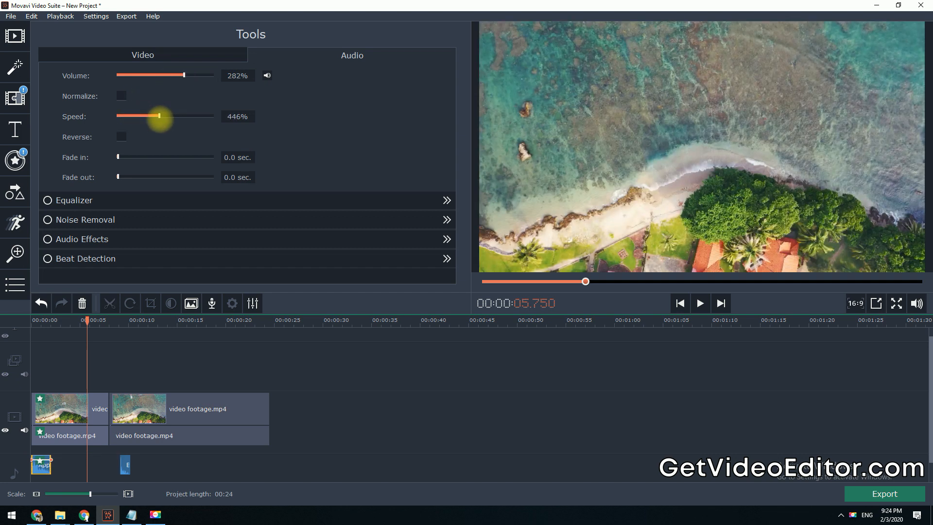
left_click(14, 35)
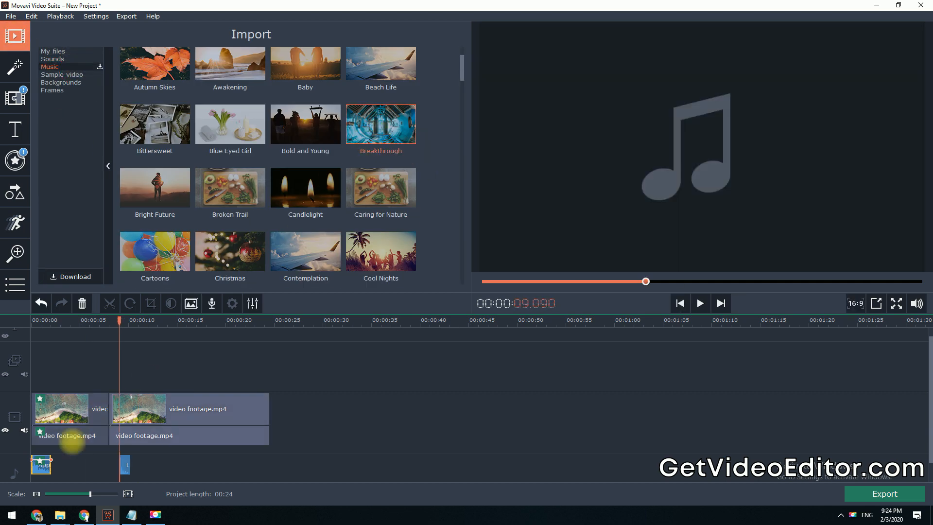
Add the Breakthrough music track to the audio track and raise its volume to 261%.
double_click(380, 124)
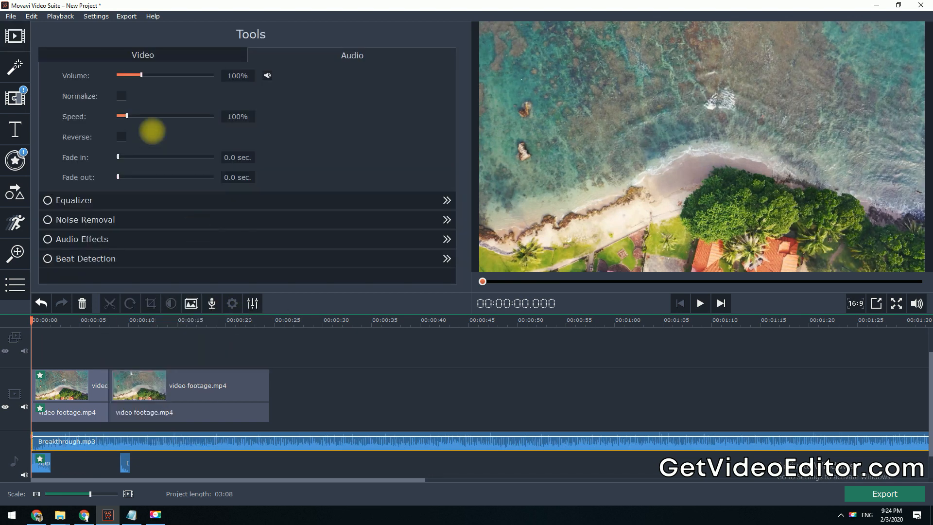
left_click_drag(141, 75, 178, 75)
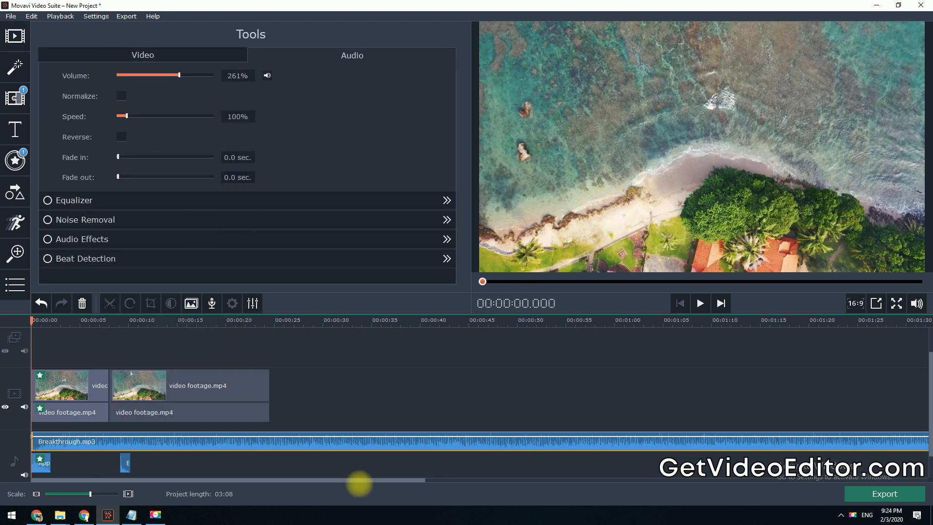
Show the Sample video collection and scroll down to the My diary clip.
left_click(15, 35)
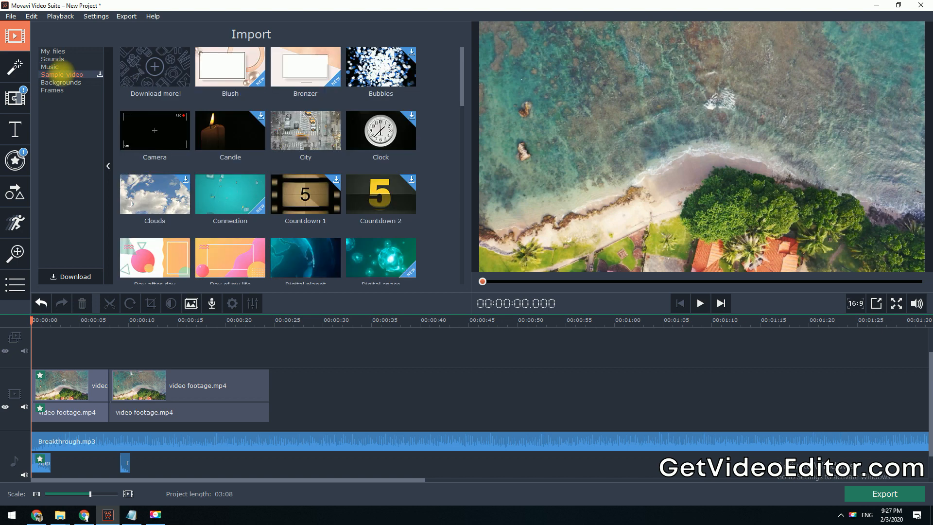
scroll("down", 3)
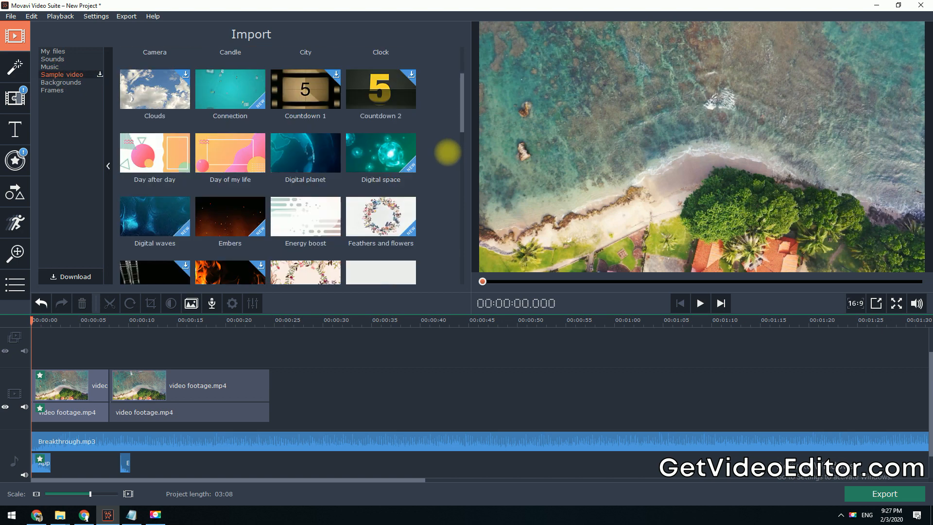
scroll("down", 3)
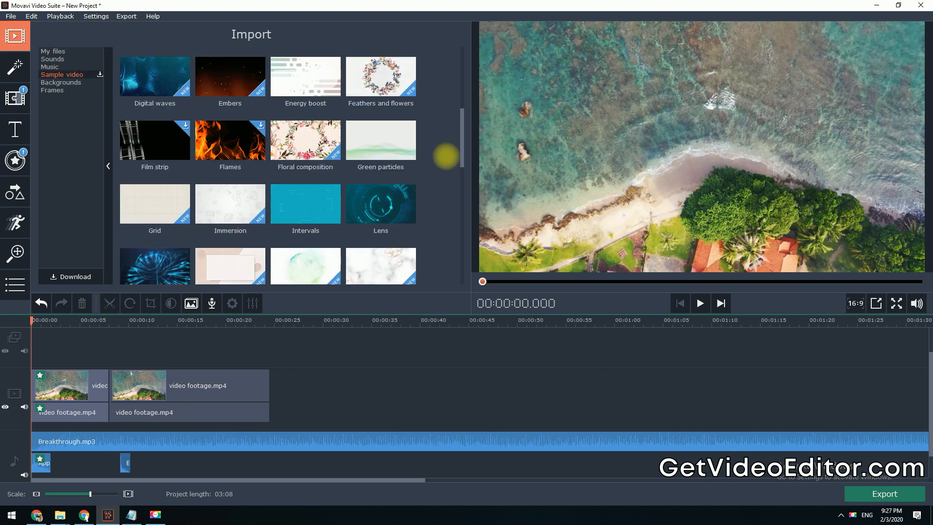
scroll("down", 3)
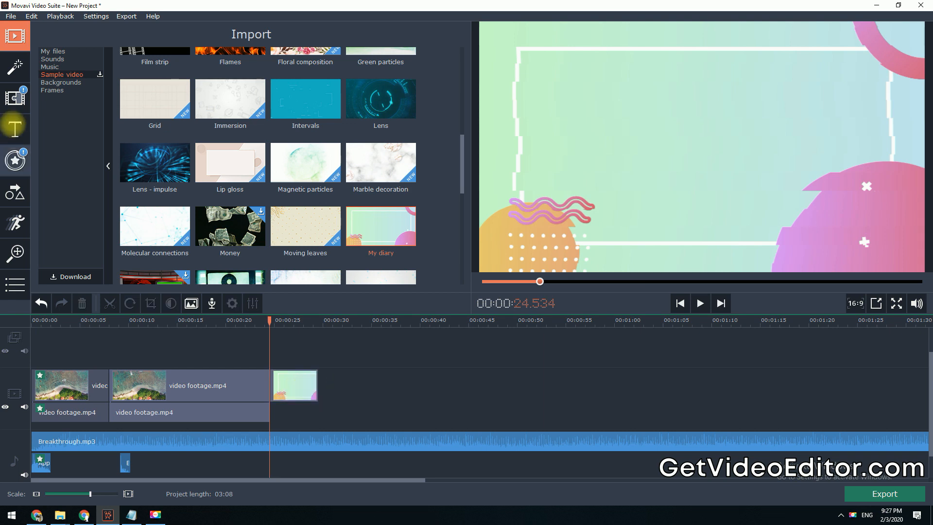
mouse_move(15, 67)
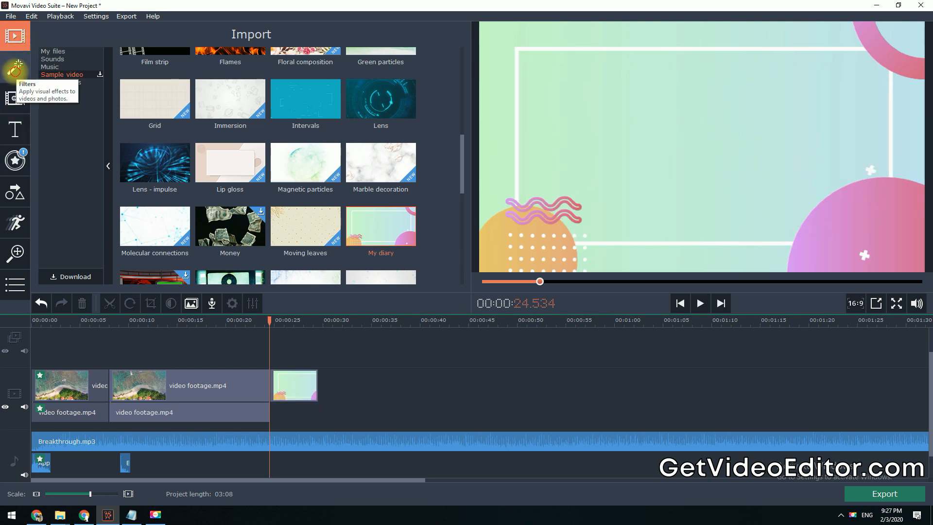
Apply a noise filter to the My diary clip and preview it.
left_click(15, 70)
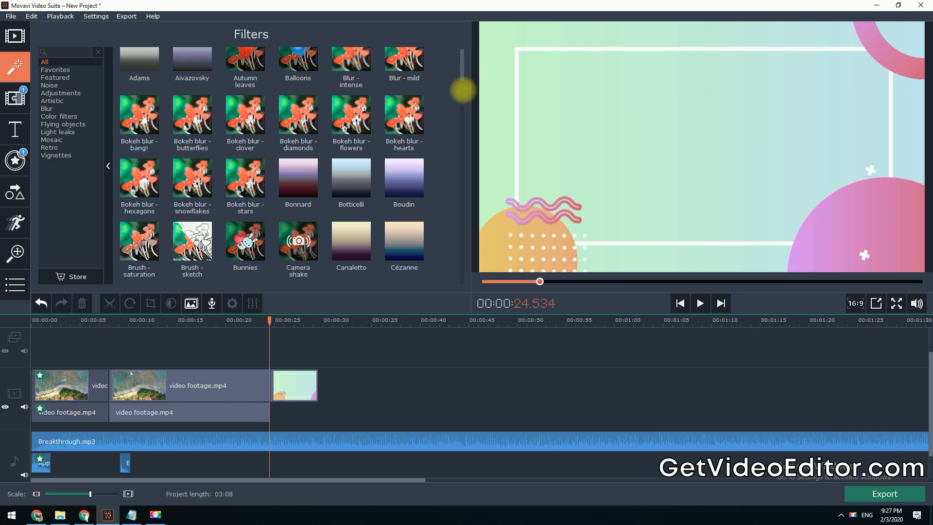
scroll("down", 3)
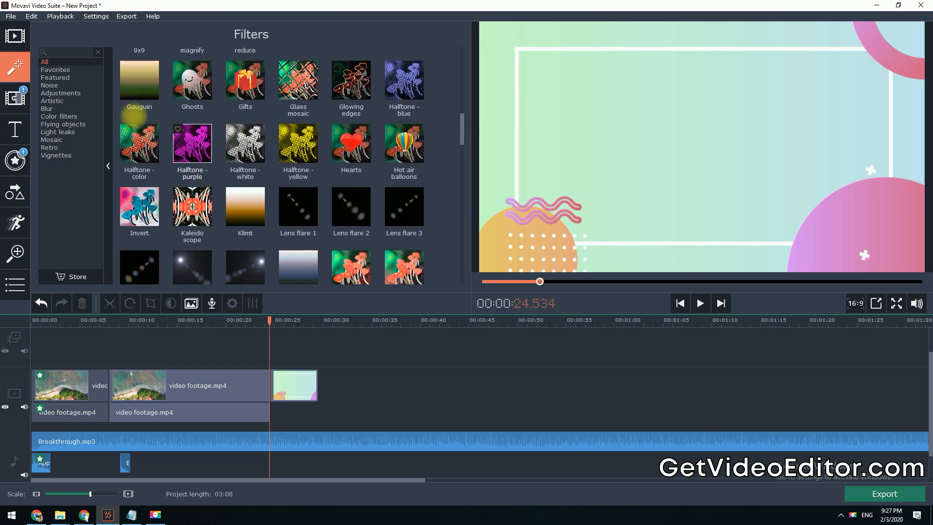
left_click(48, 85)
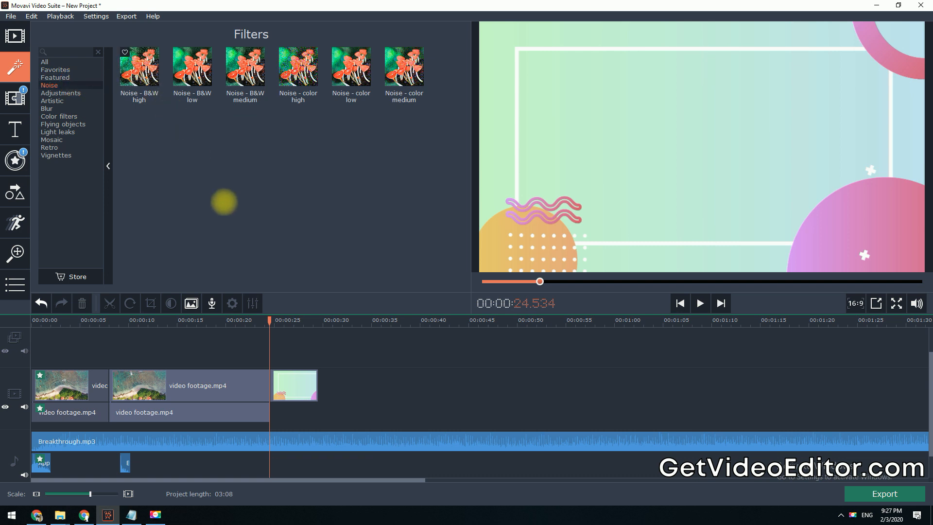
left_click(294, 383)
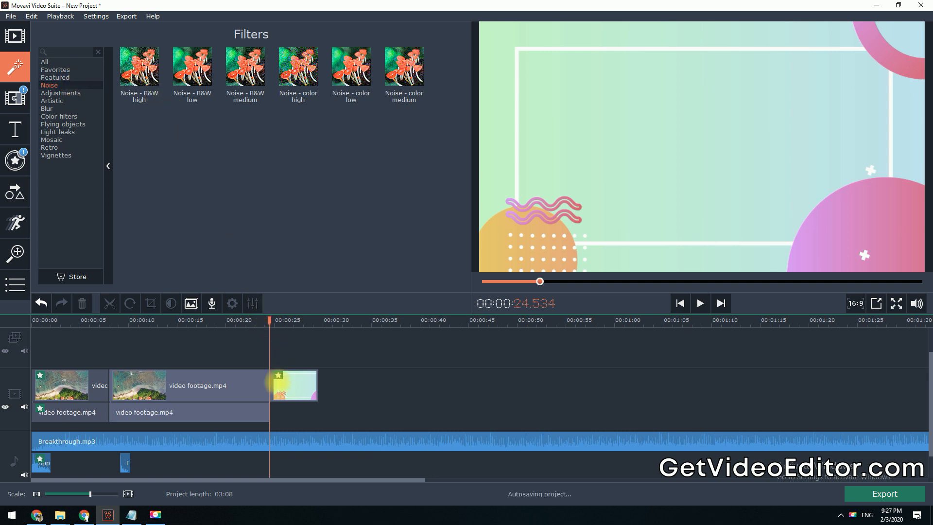
left_click(700, 302)
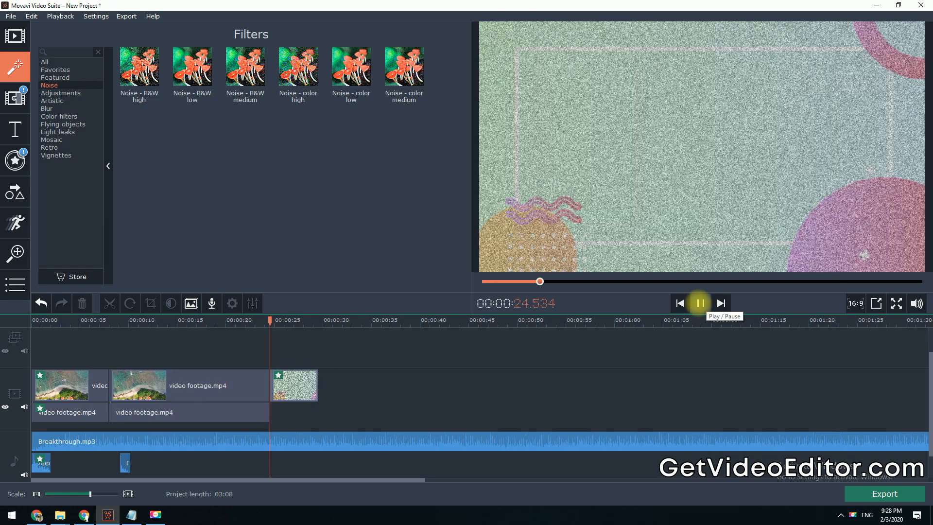
left_click(699, 303)
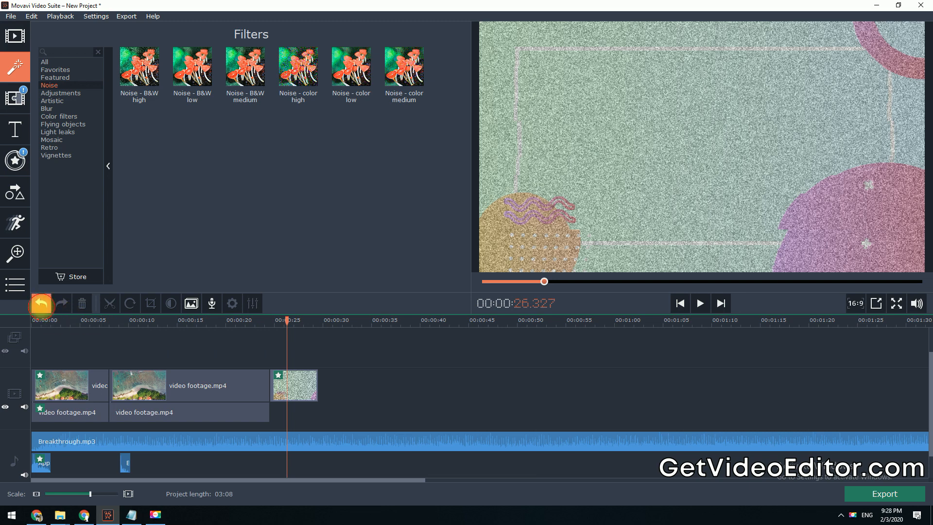
Undo the noise filter and apply a blur filter to My diary instead.
left_click(41, 304)
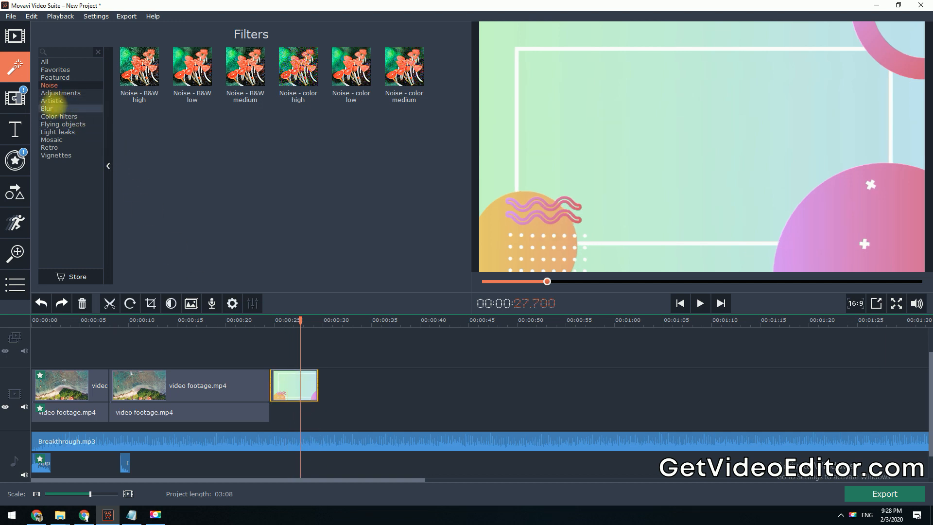
left_click(46, 108)
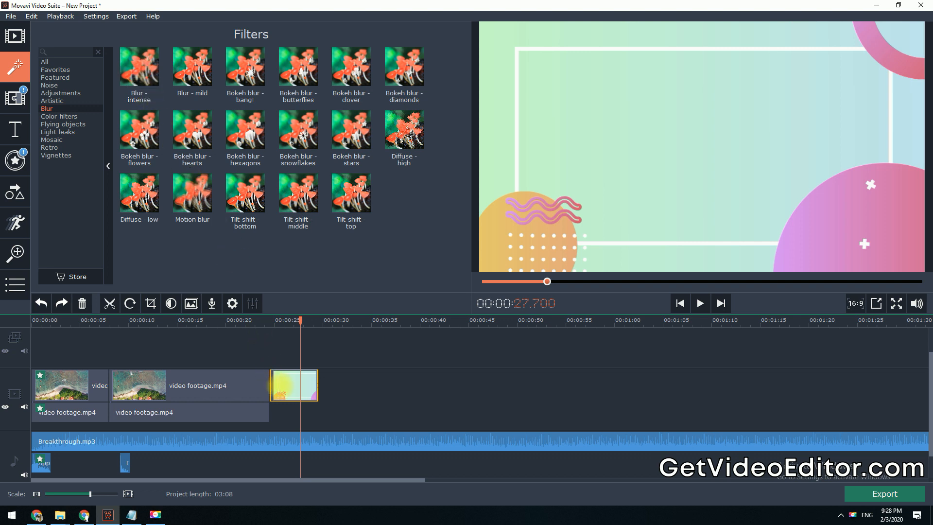
left_click(700, 303)
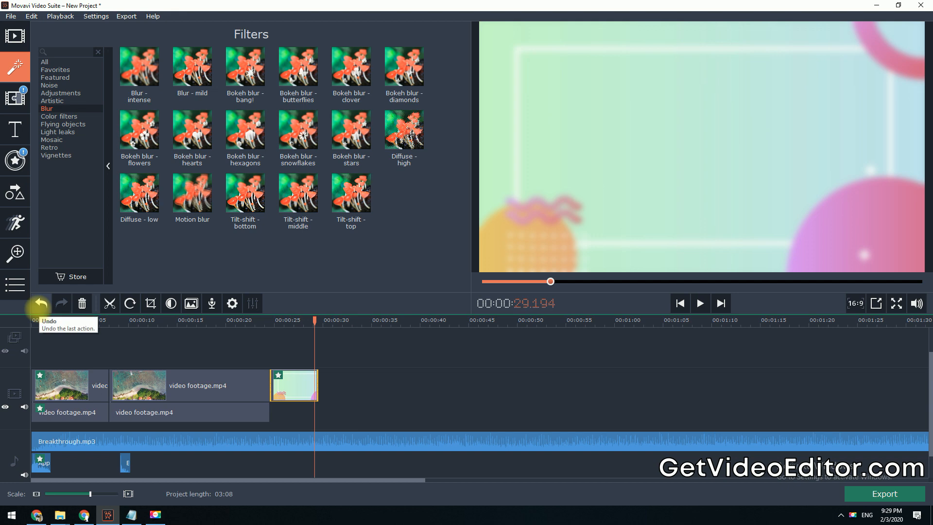
mouse_move(62, 303)
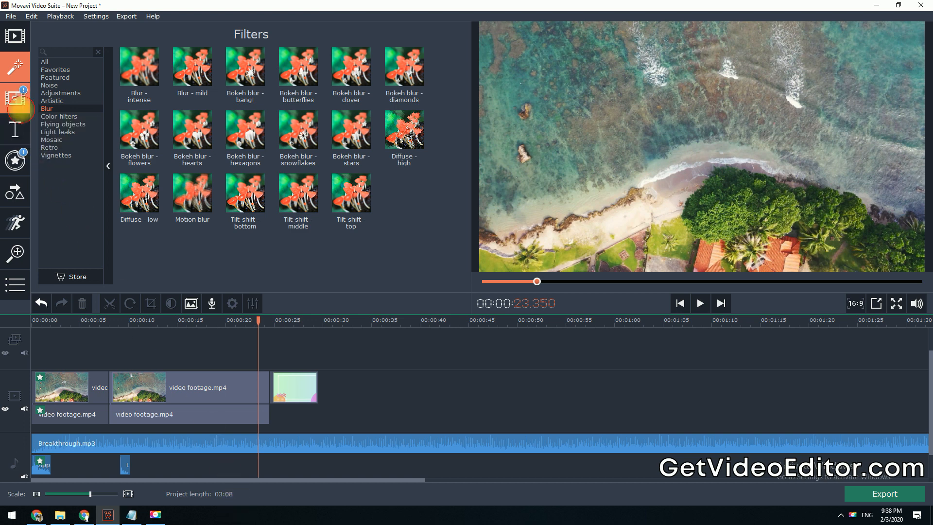
Add the artistic Brush - smooth transition before My diary and preview it.
left_click(15, 93)
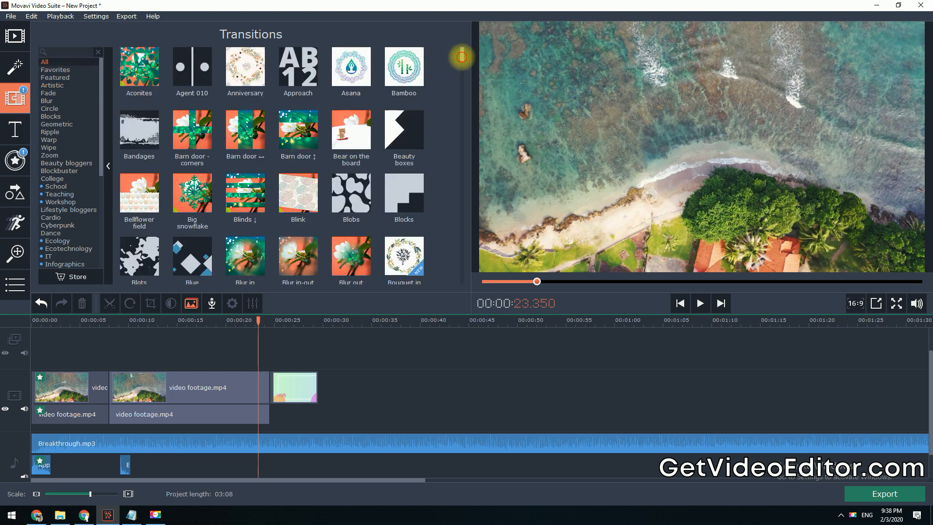
scroll("down", 3)
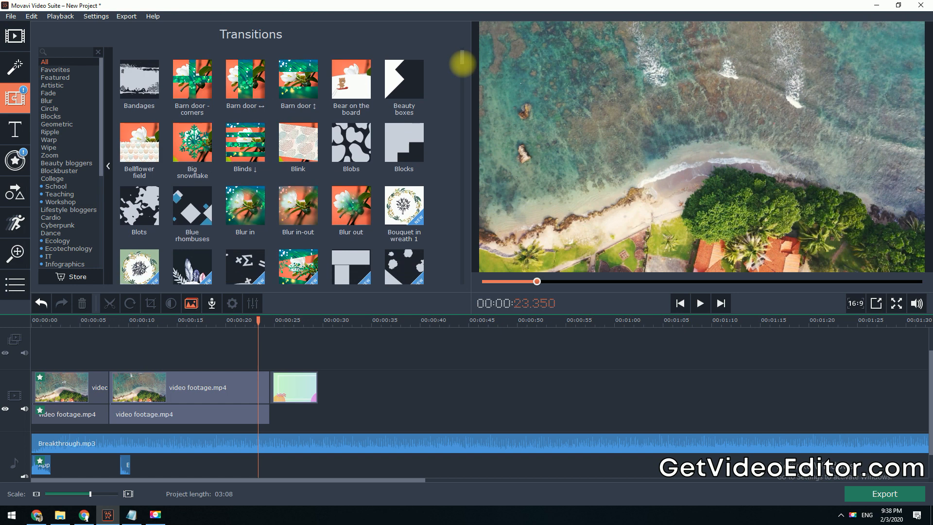
scroll("down", 3)
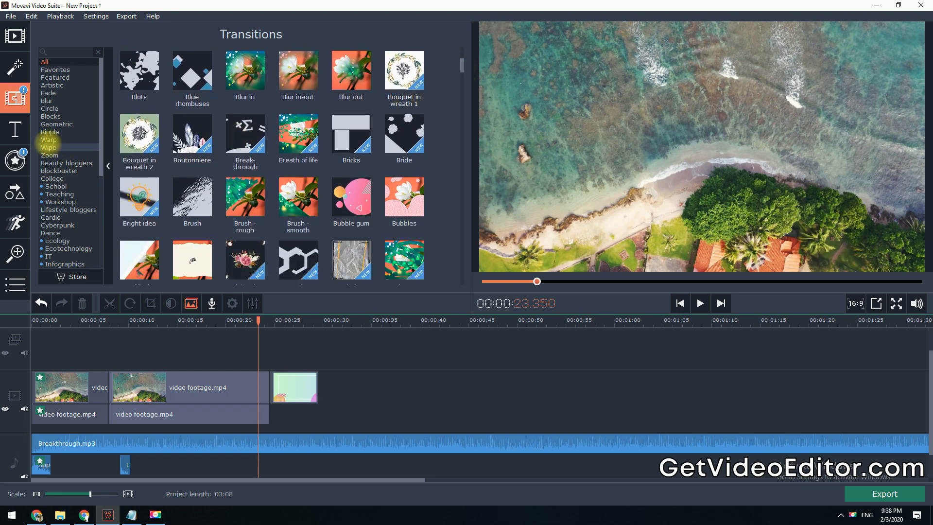
left_click(52, 85)
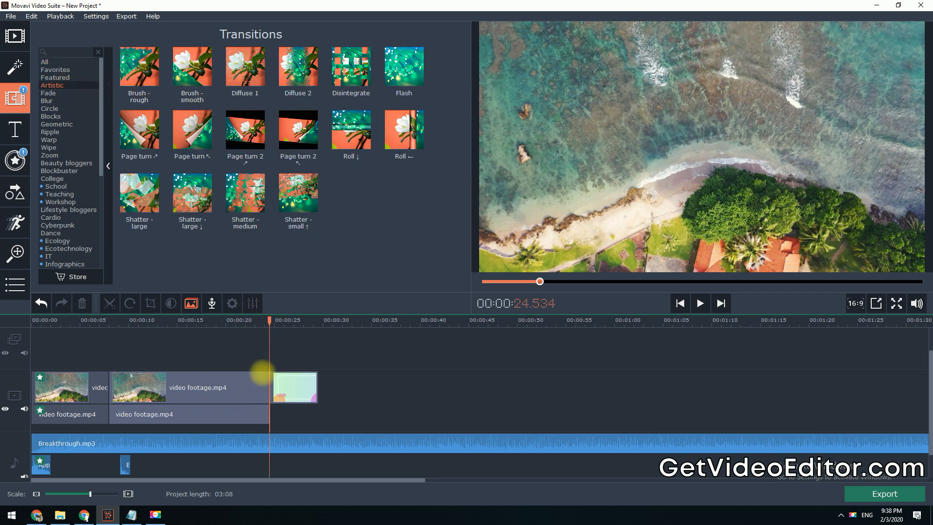
left_click(699, 303)
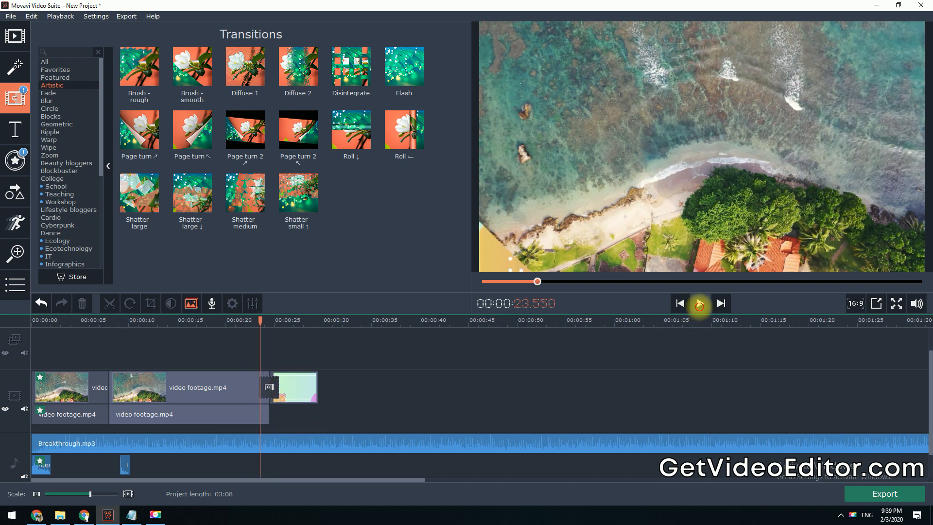
left_click(699, 302)
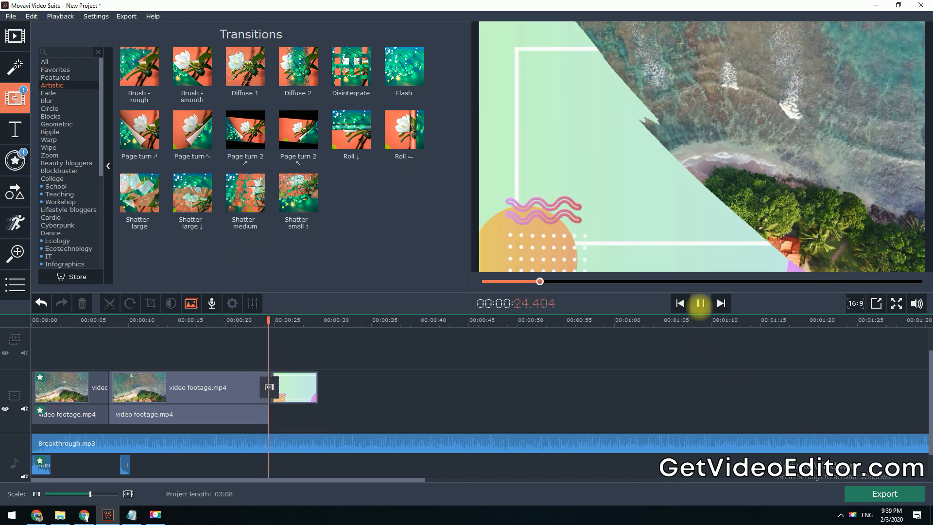
left_click(699, 302)
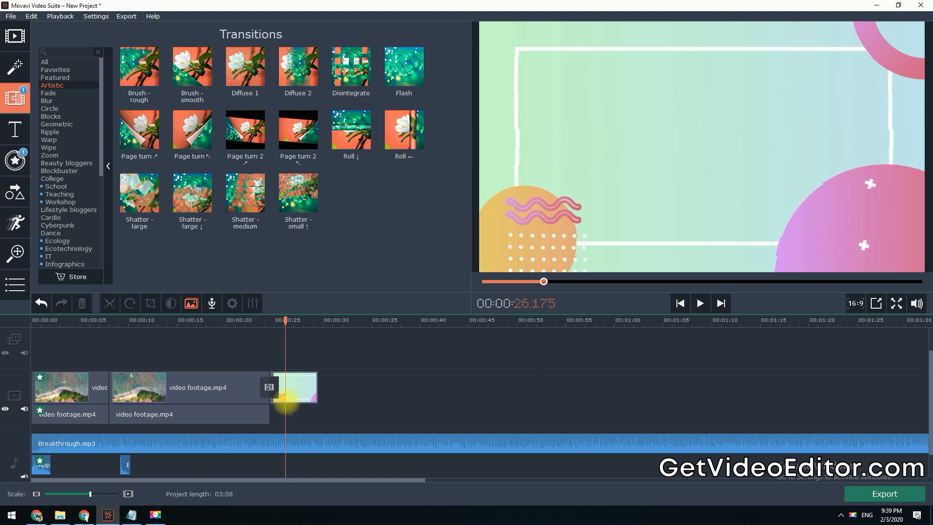
Raise the Brush - smooth transition duration from 2 to 03.000 seconds.
double_click(268, 387)
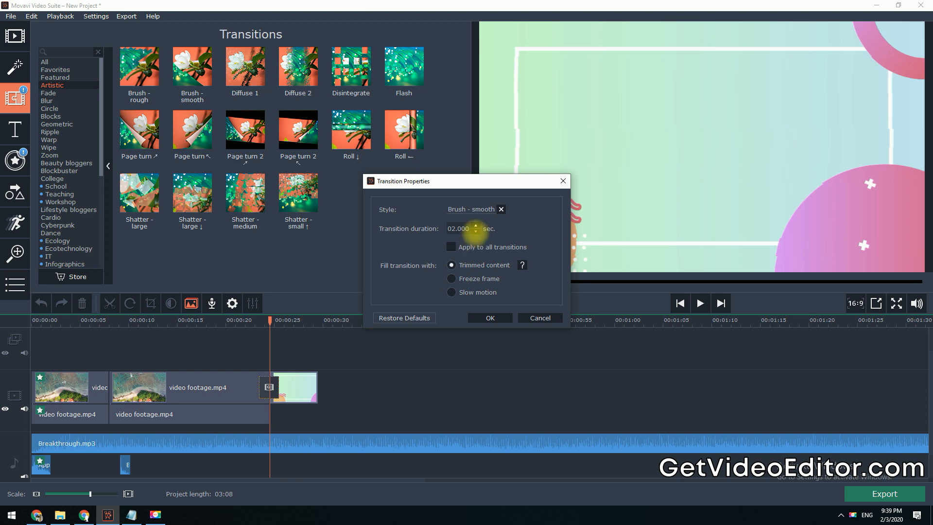
left_click(475, 225)
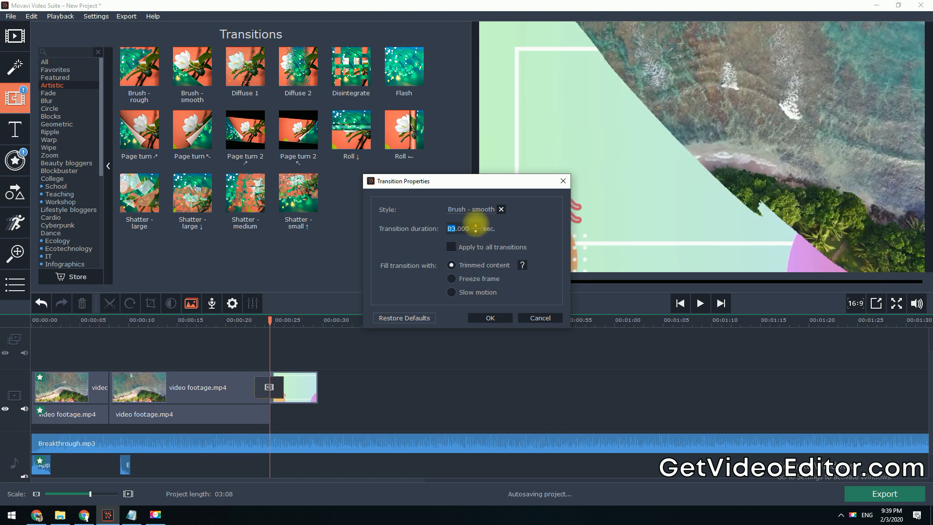
left_click(489, 317)
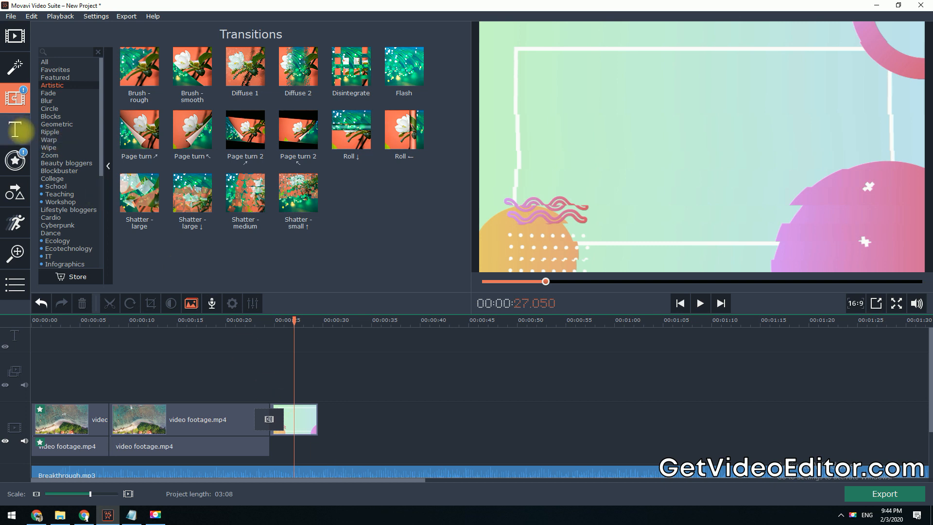
Browse the All, Artistic and Intros title categories and add a 'TITLE HERE' intro title.
left_click(15, 129)
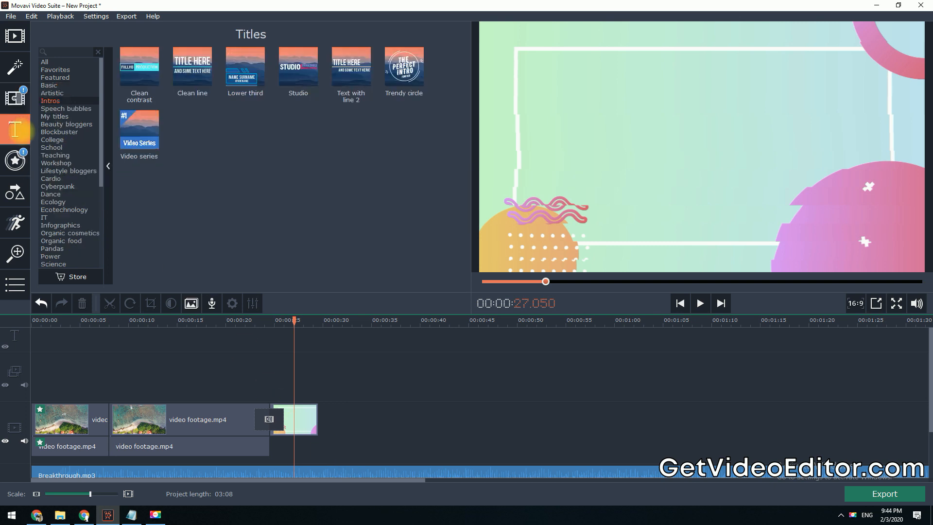
left_click(44, 61)
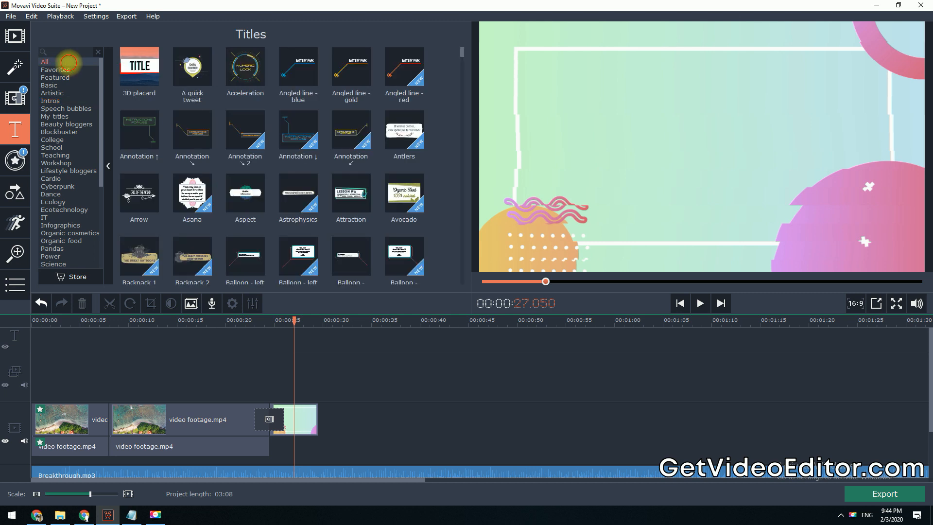
scroll("down", 3)
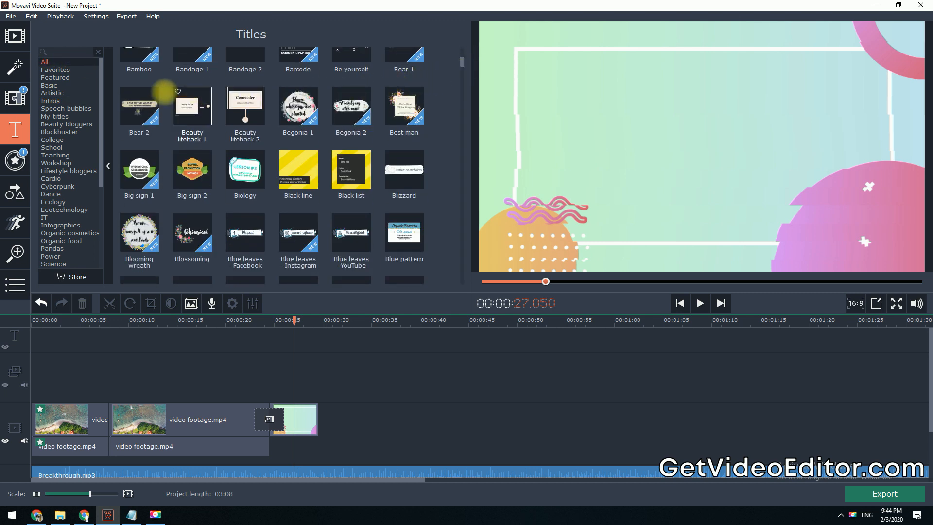
left_click(53, 93)
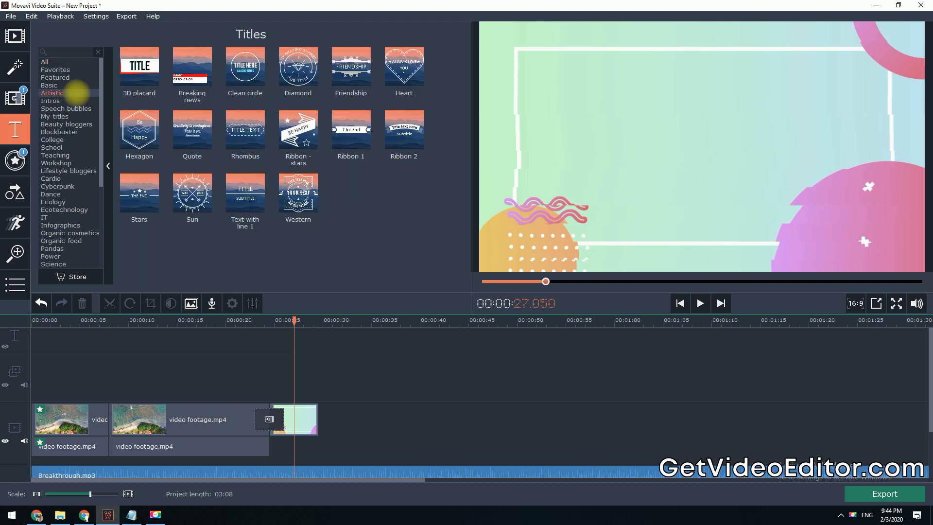
left_click(50, 101)
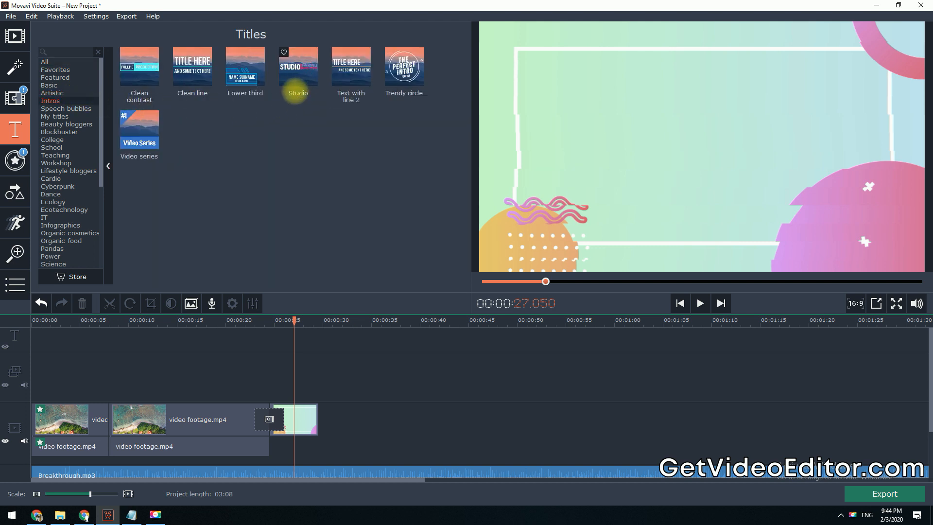
left_click(270, 320)
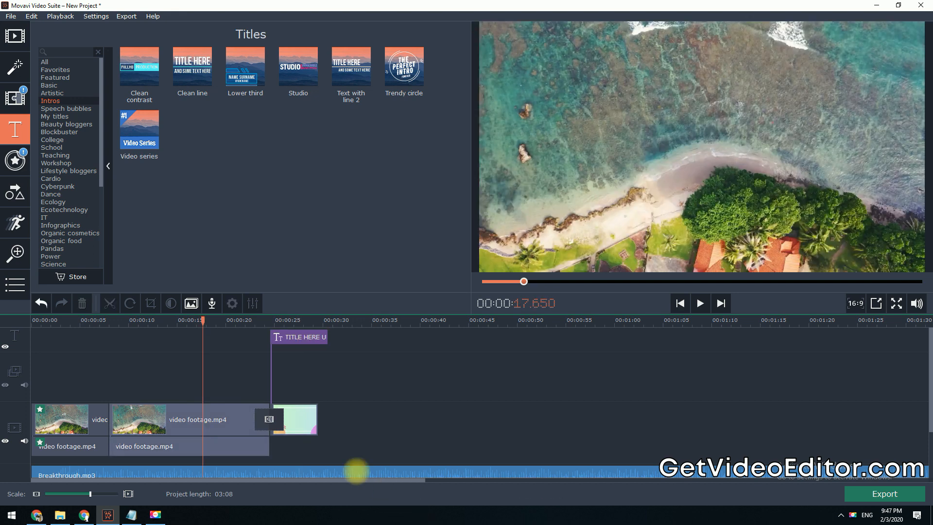
mouse_move(15, 252)
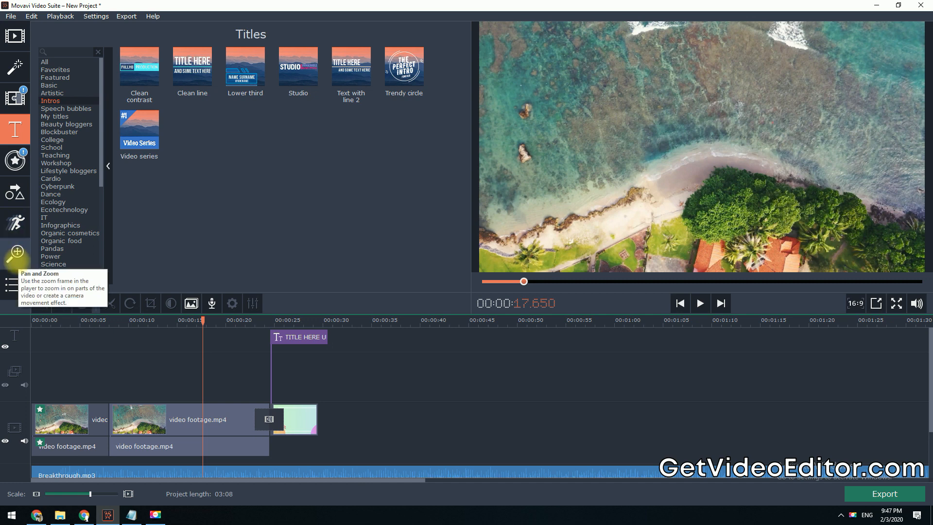
Add a Pan and Zoom 'Zoom in' effect to the first beach clip and preview it.
left_click(15, 252)
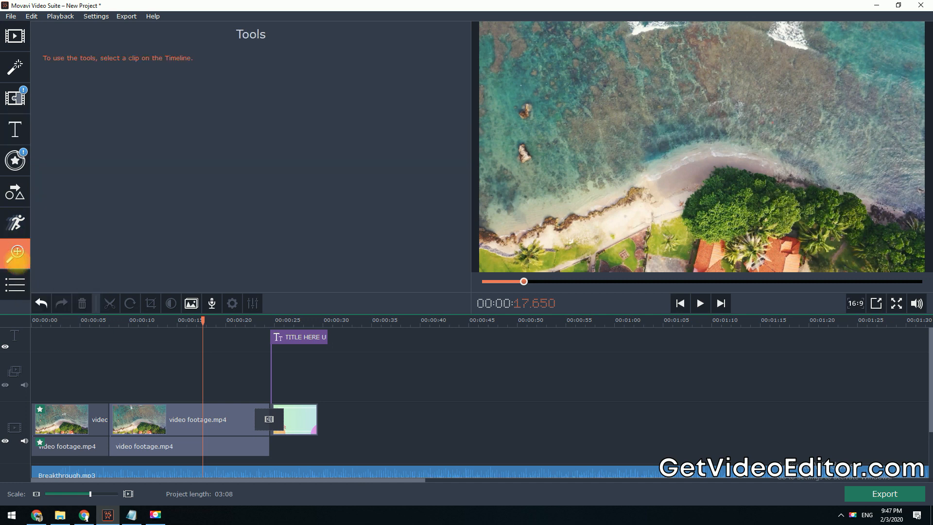
left_click(59, 419)
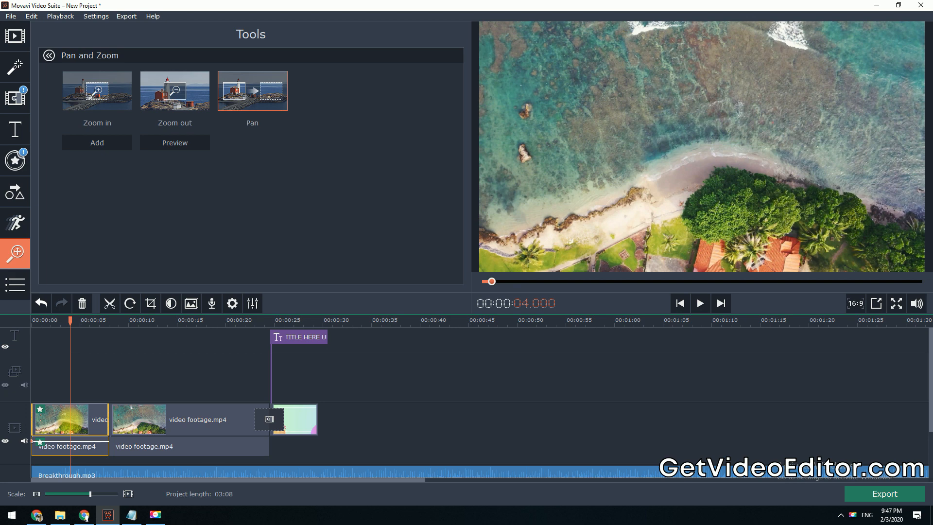
left_click(96, 91)
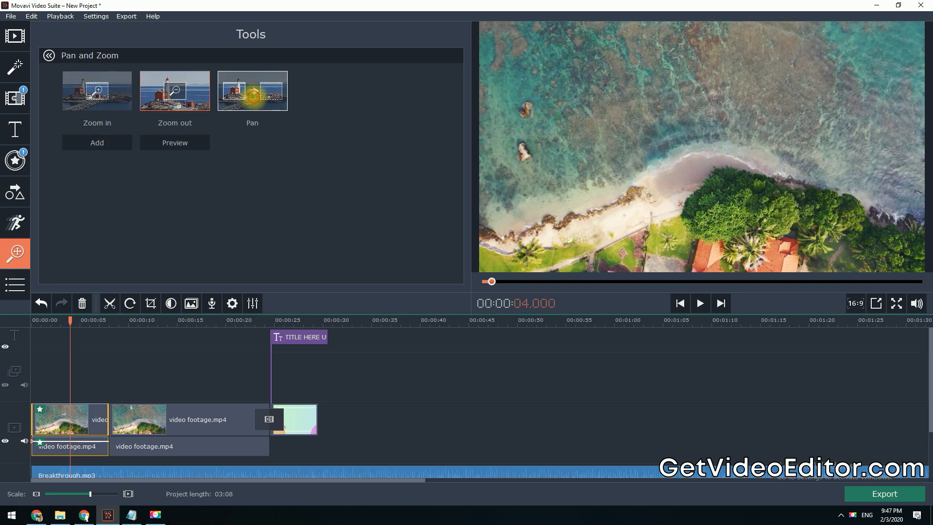
mouse_move(175, 90)
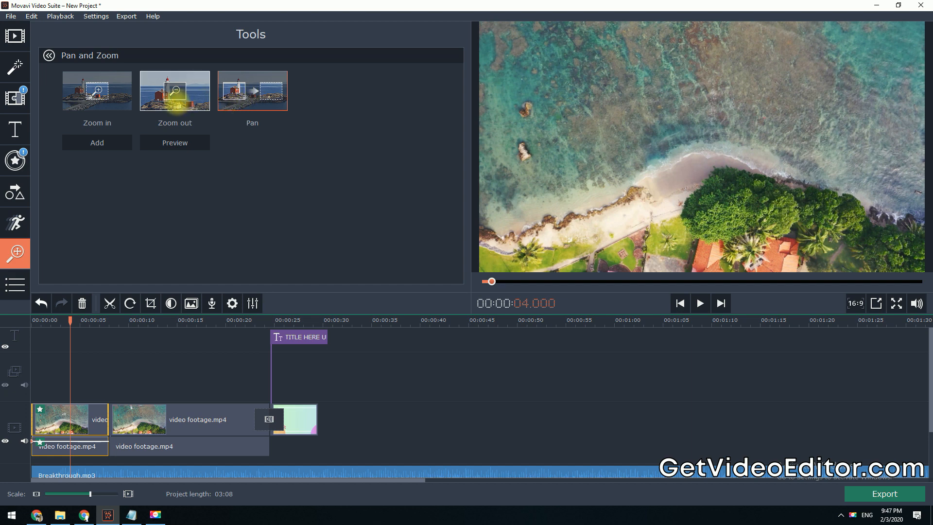
left_click(96, 142)
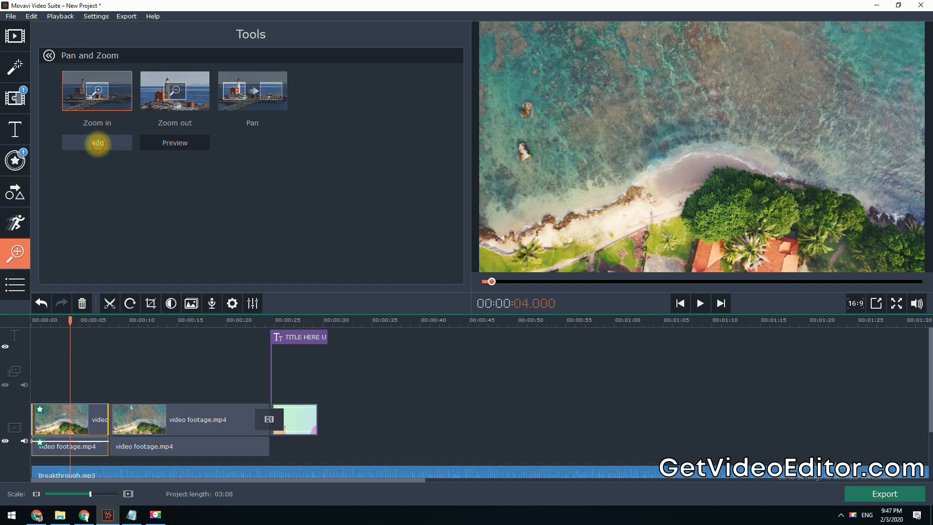
left_click(700, 303)
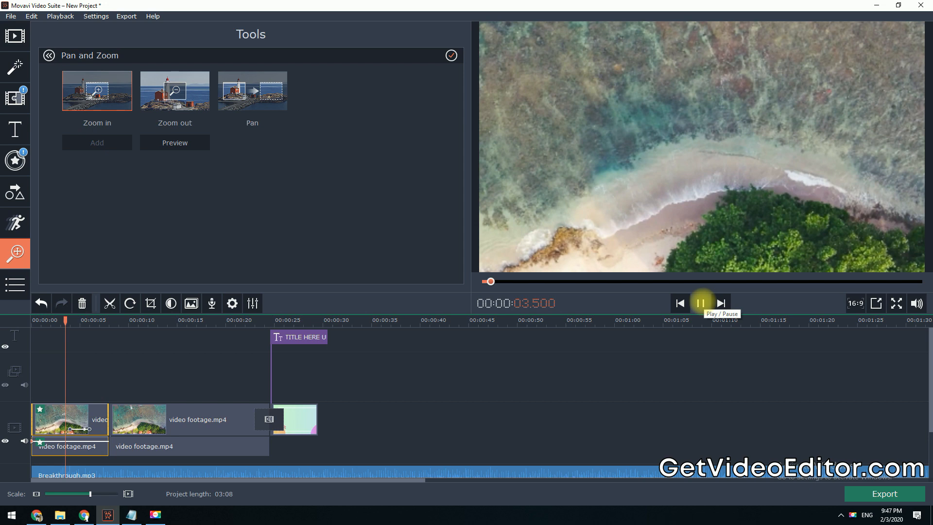
left_click(701, 303)
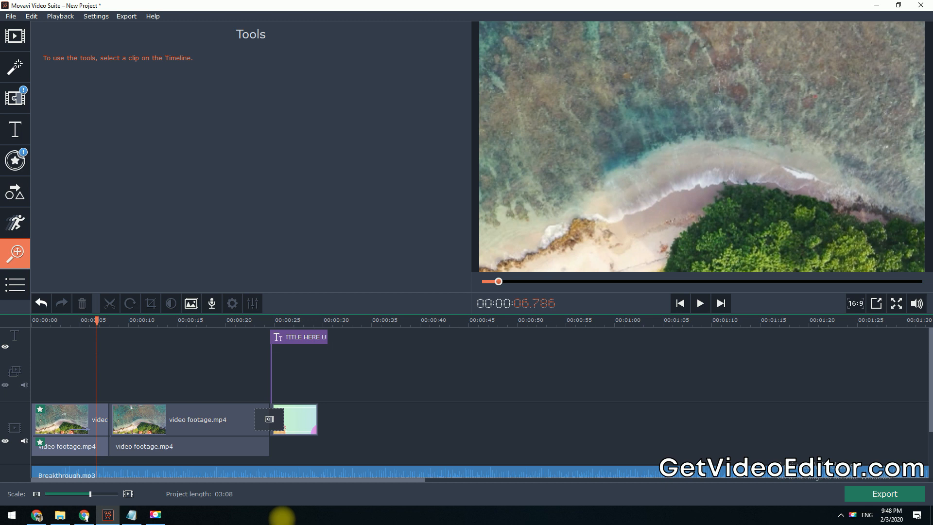
Run Video Stabilization on the first beach clip with the default settings.
left_click(14, 283)
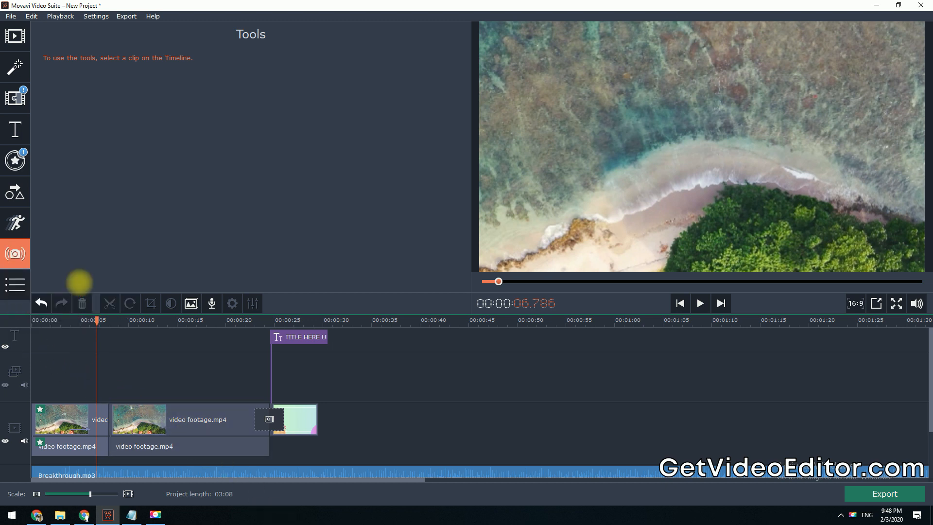
left_click(69, 419)
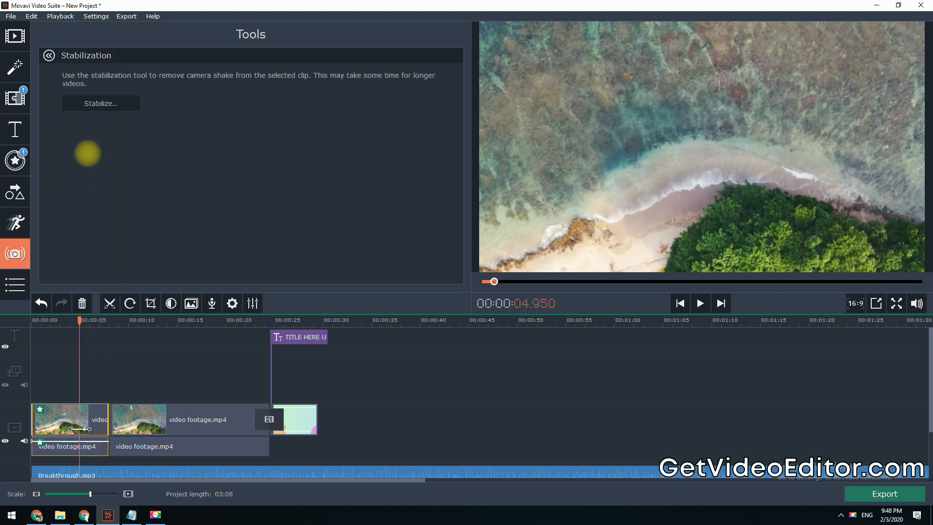
left_click(100, 103)
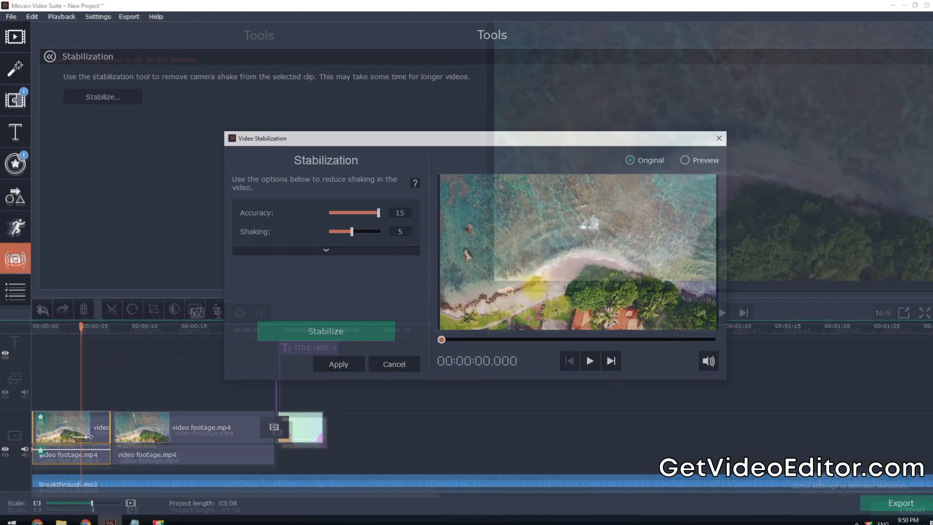
left_click(393, 363)
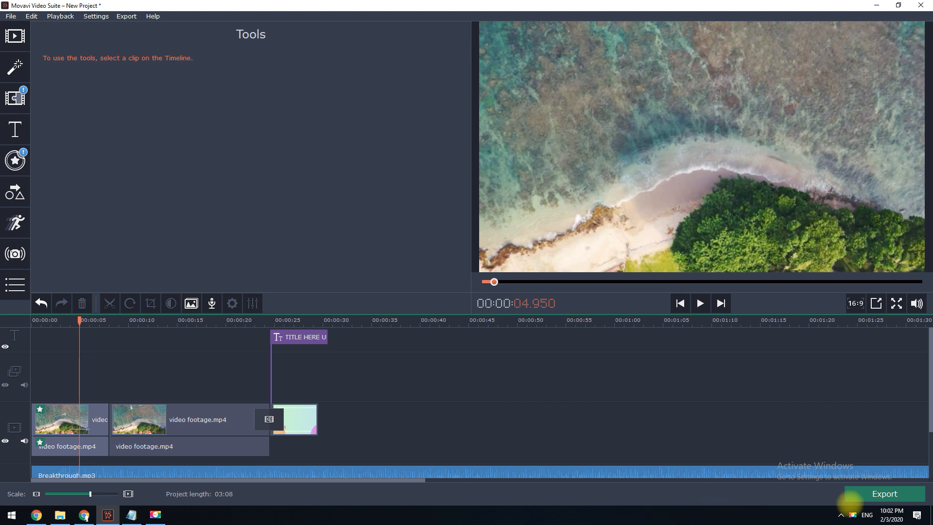
Export the project as a 1920x1080 MP4 at High quality to the desktop.
left_click(884, 493)
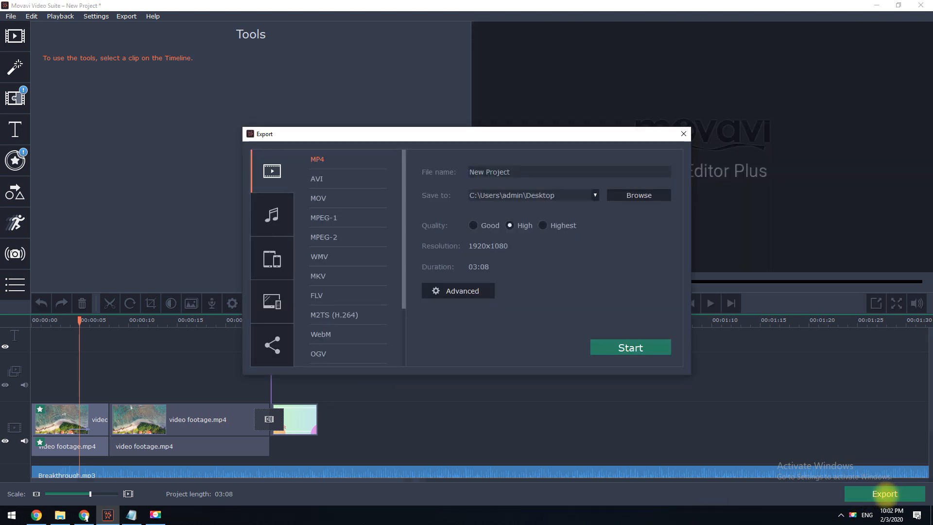
mouse_move(353, 181)
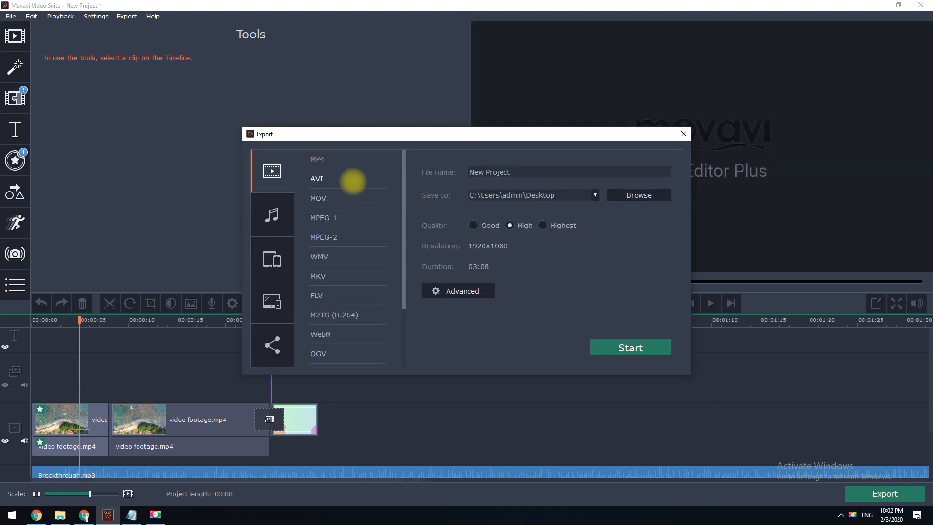
left_click(319, 257)
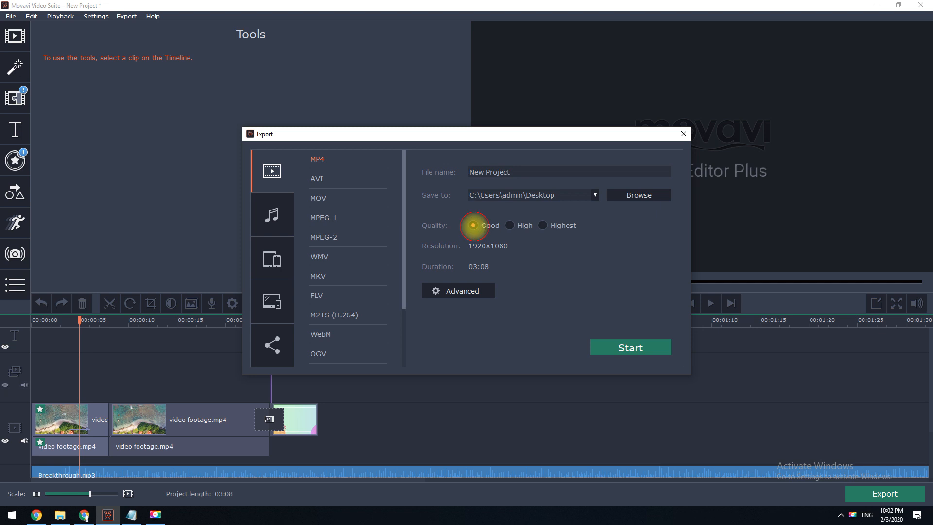
left_click(543, 225)
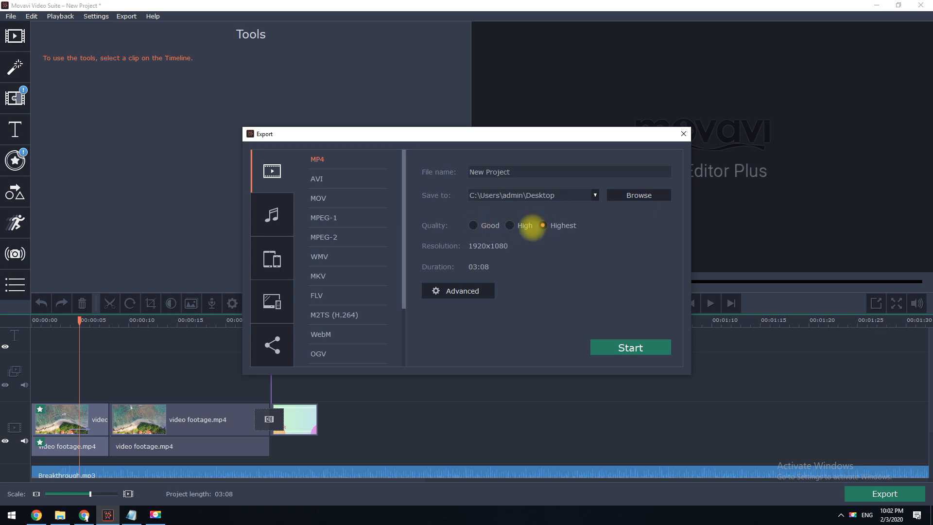
left_click(509, 225)
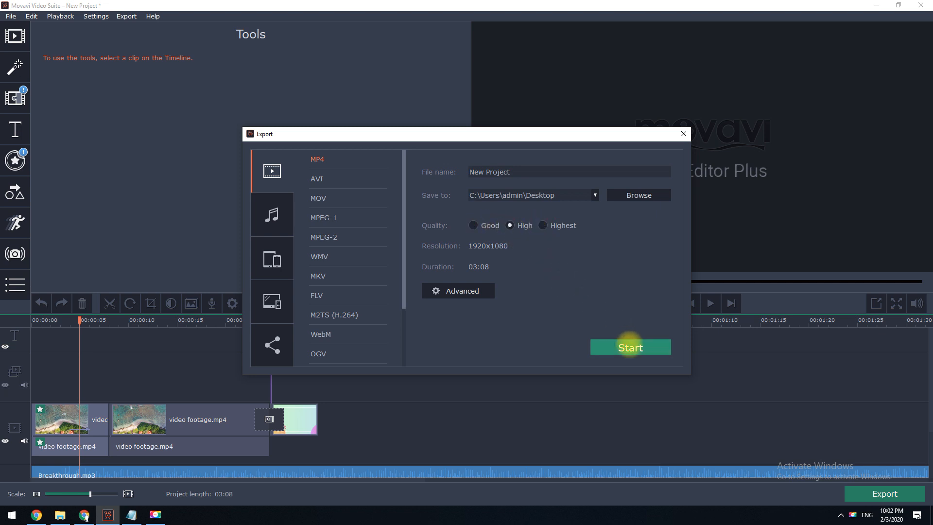
left_click(630, 347)
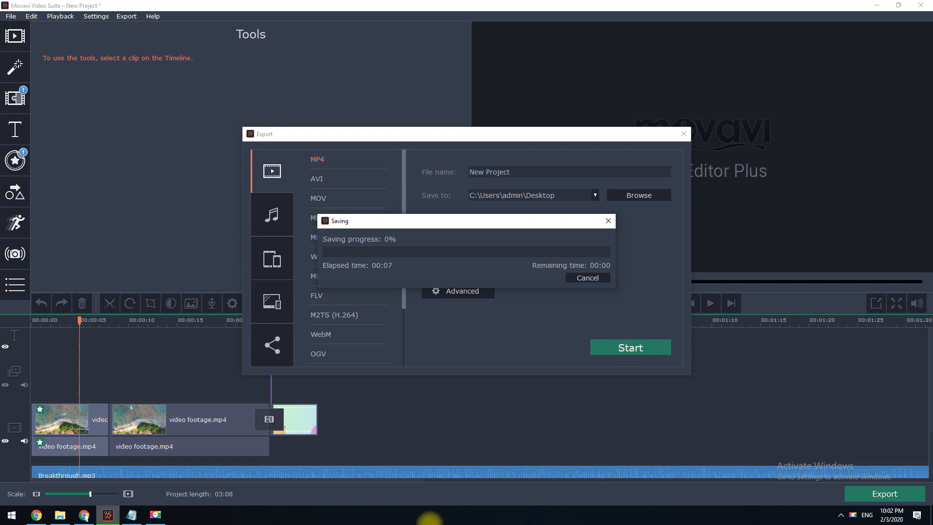